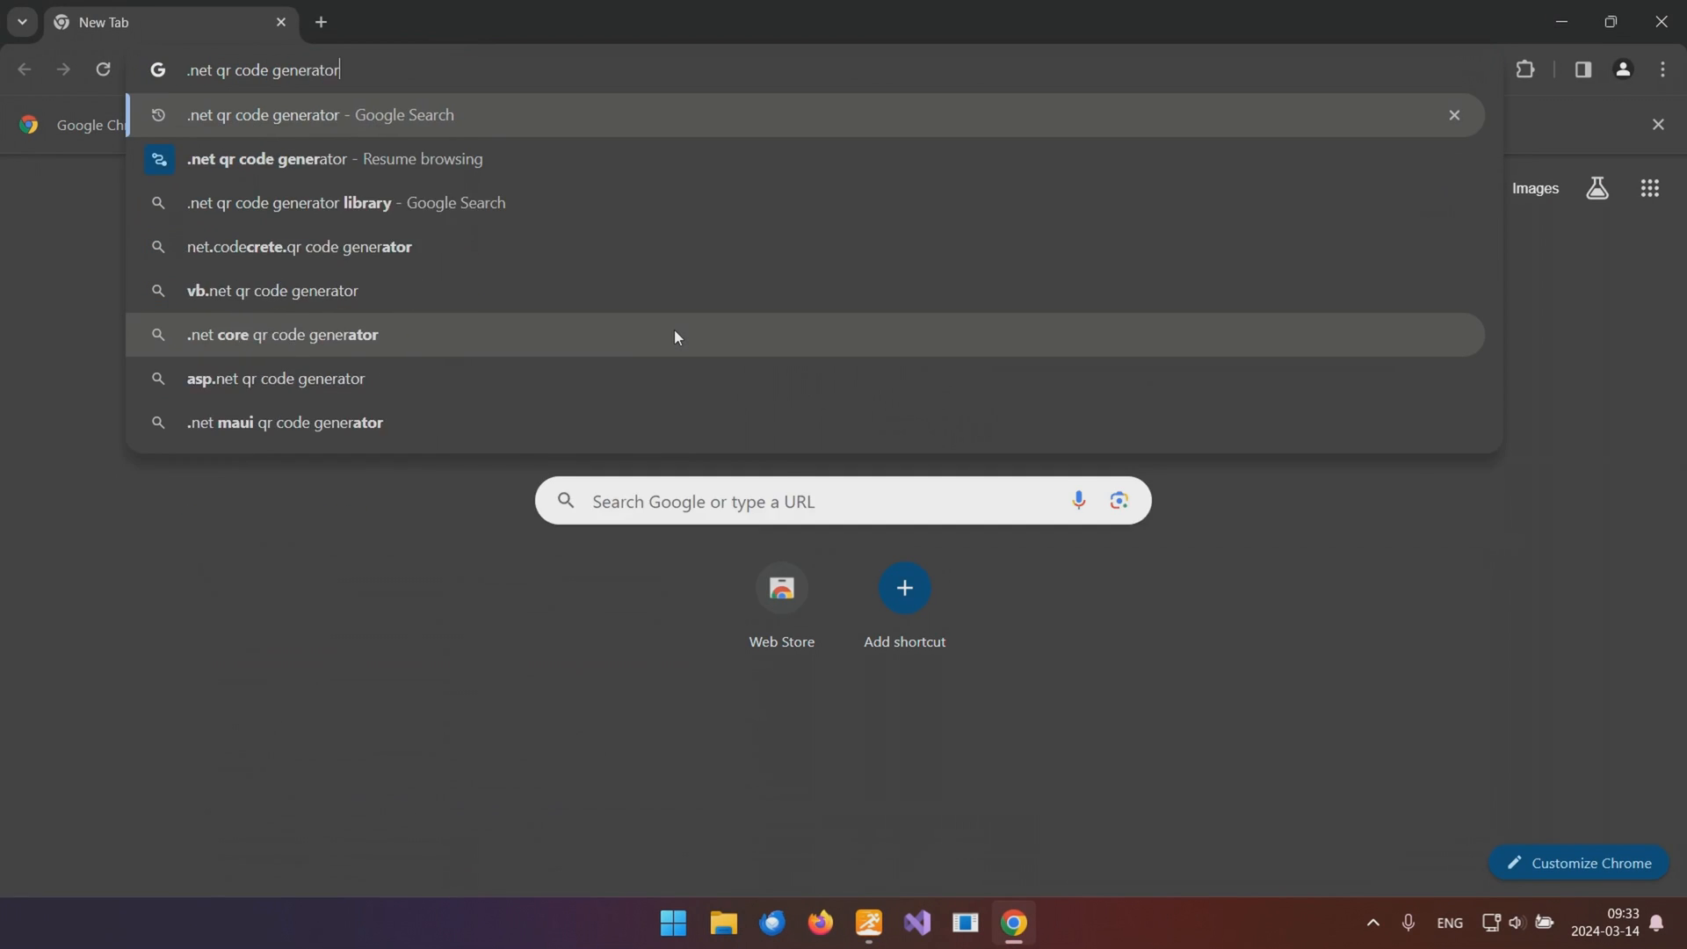
Open the codebude/QRCoder GitHub repository and scroll to its Installation section.
{"action": "left_click", "coordinate": [334, 159]}
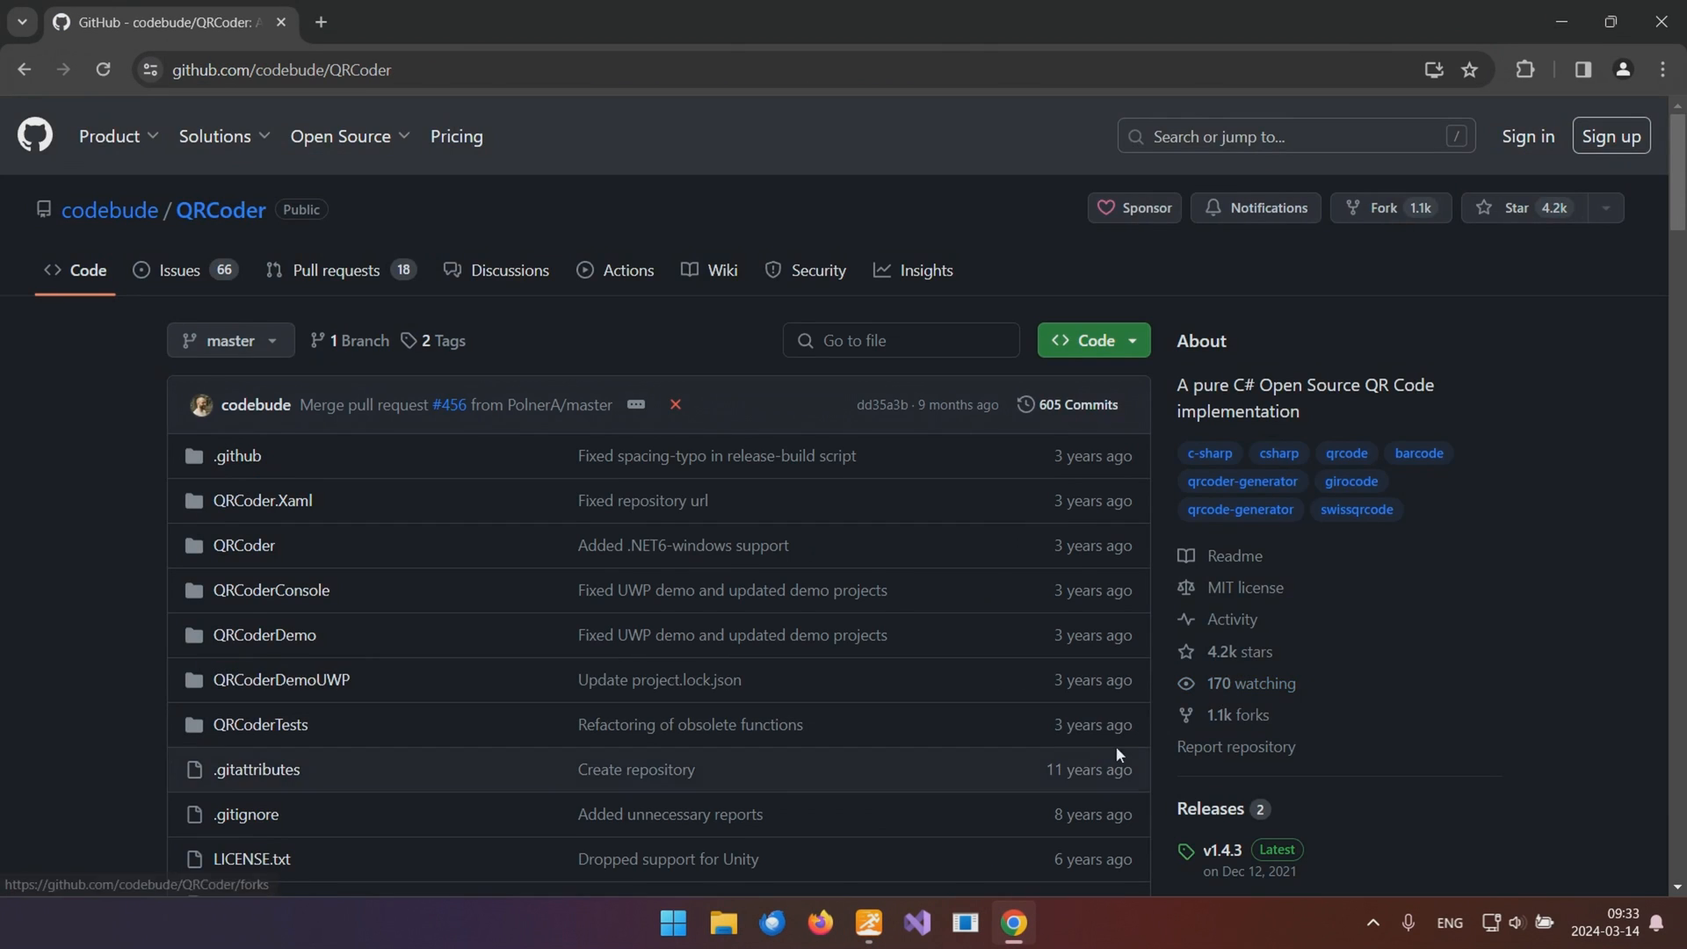
{"action": "scroll", "scroll_direction": "down", "scroll_amount": 3}
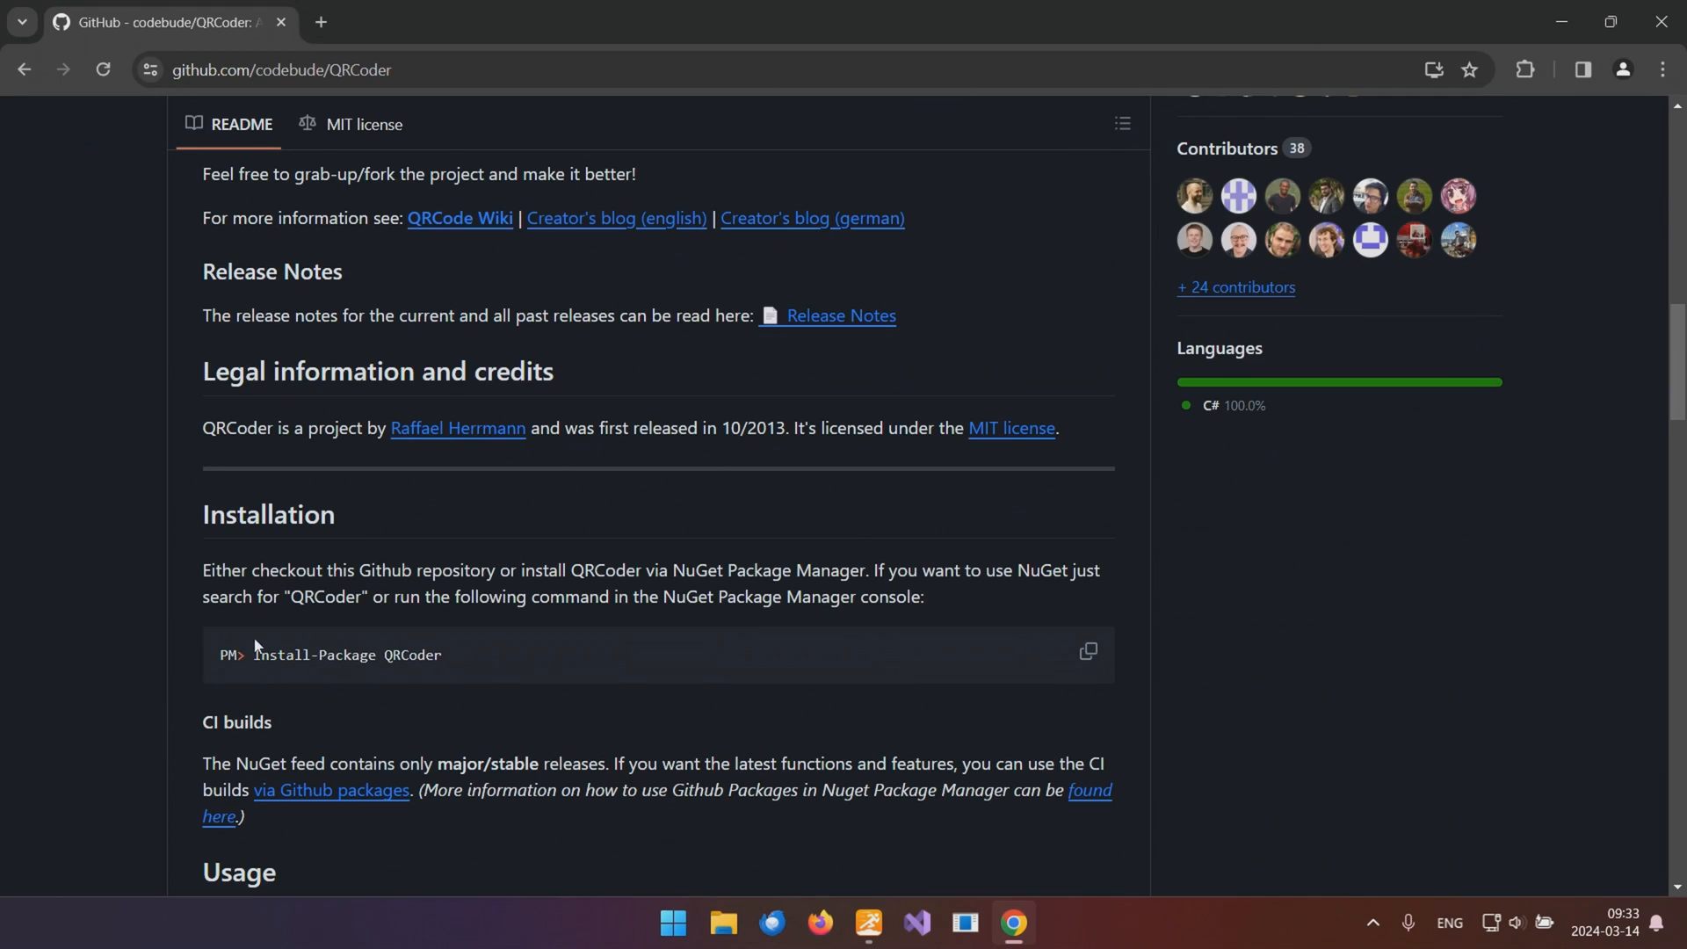
{"action": "left_click", "coordinate": [915, 922]}
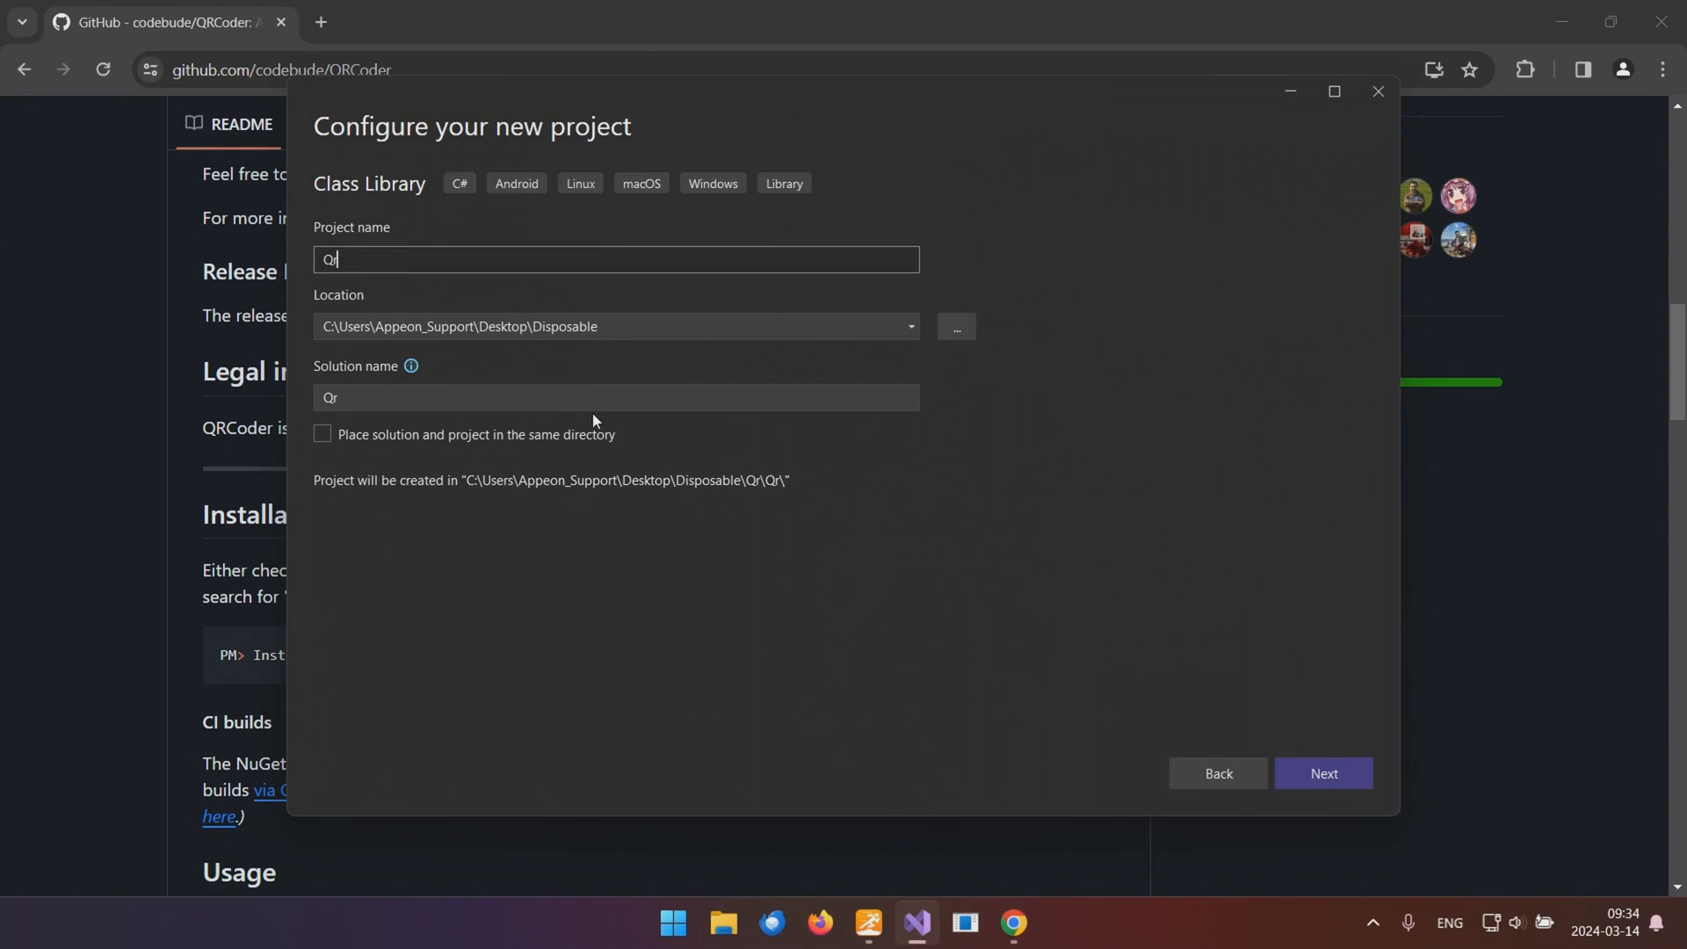
In Manage NuGet Packages, browse for 'QRCoder' and select the QRCoder package.
{"action": "left_click", "coordinate": [1323, 773]}
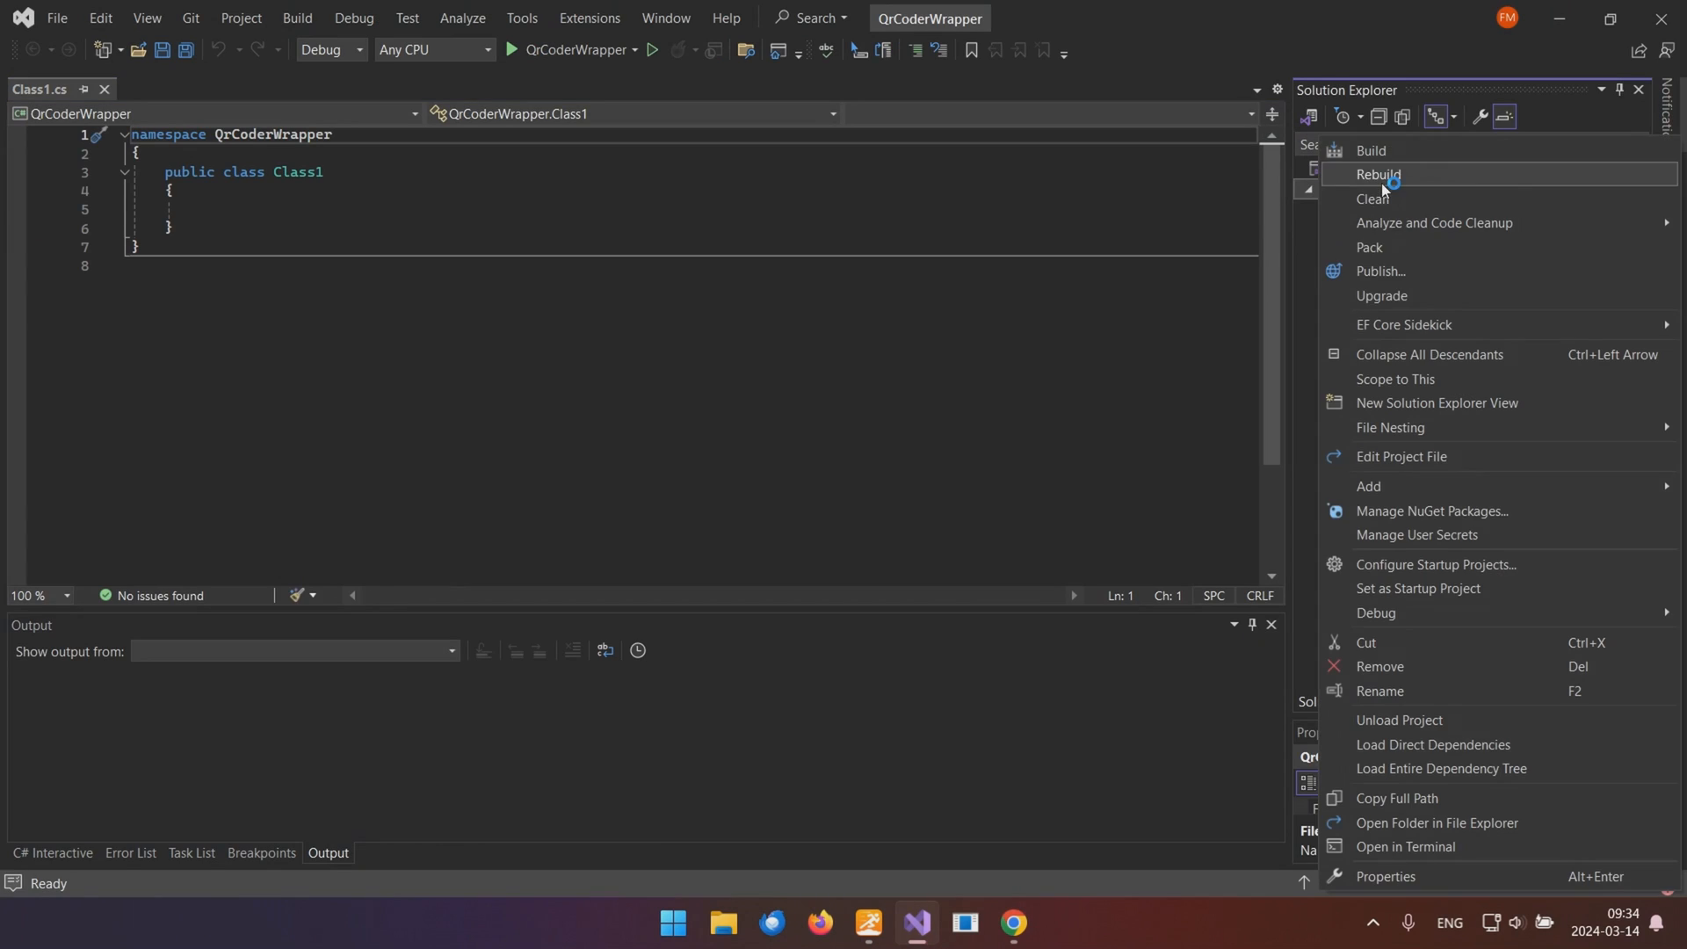
{"action": "left_click", "coordinate": [1432, 509]}
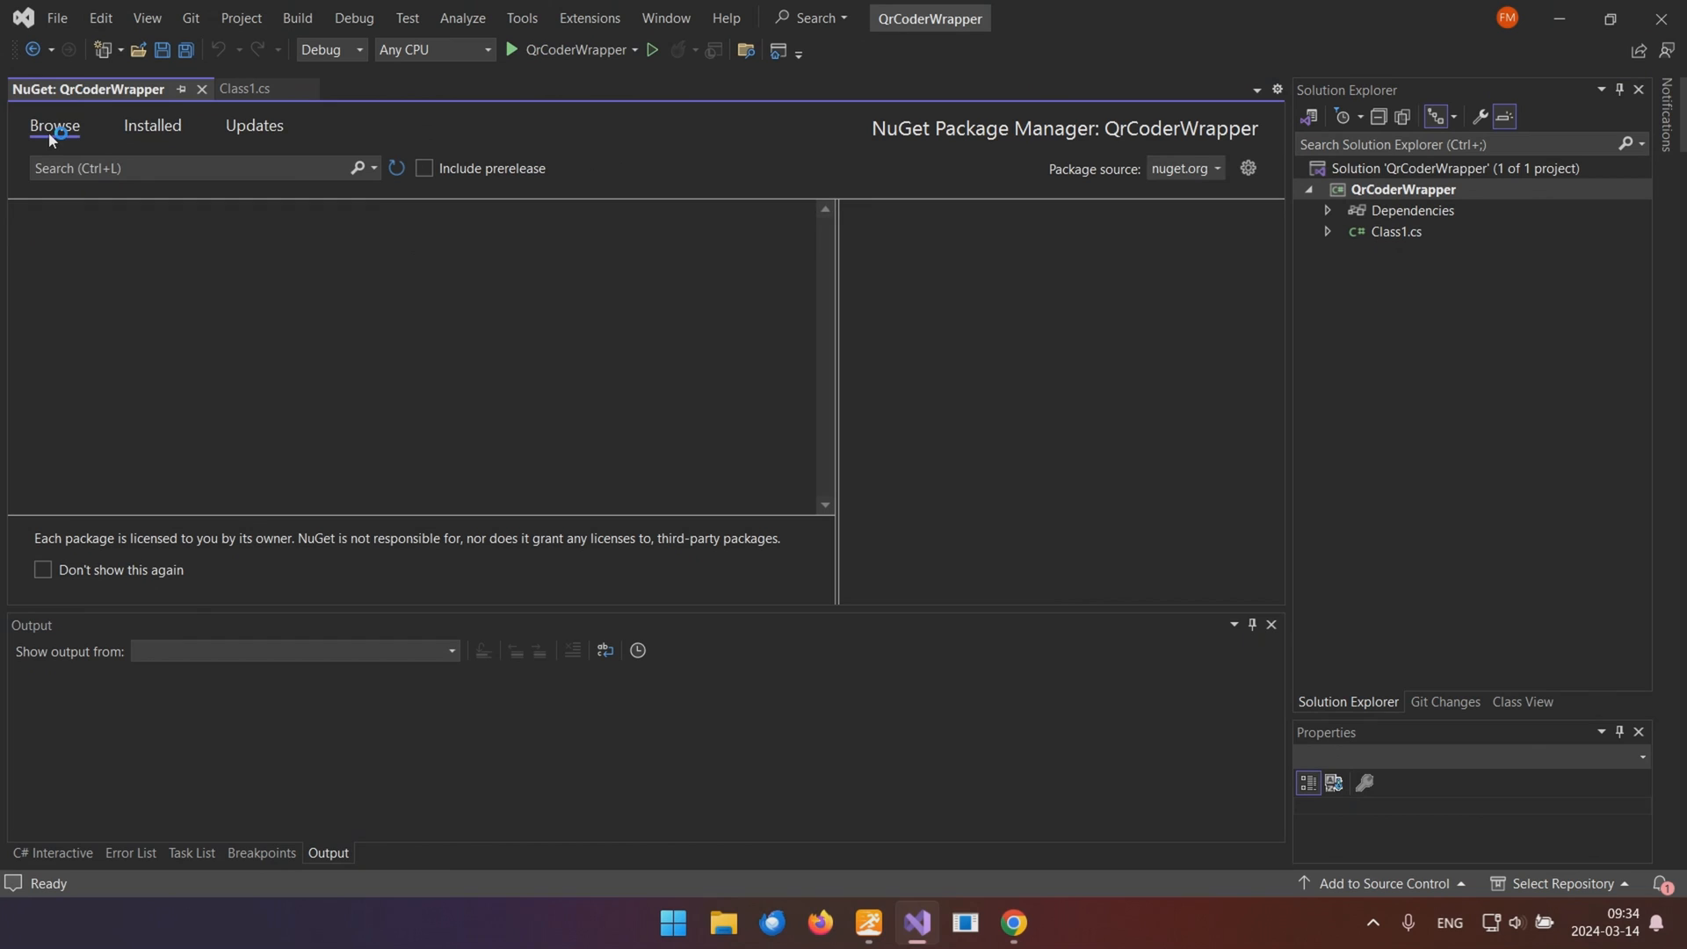
{"action": "type", "text": "QRCoder"}
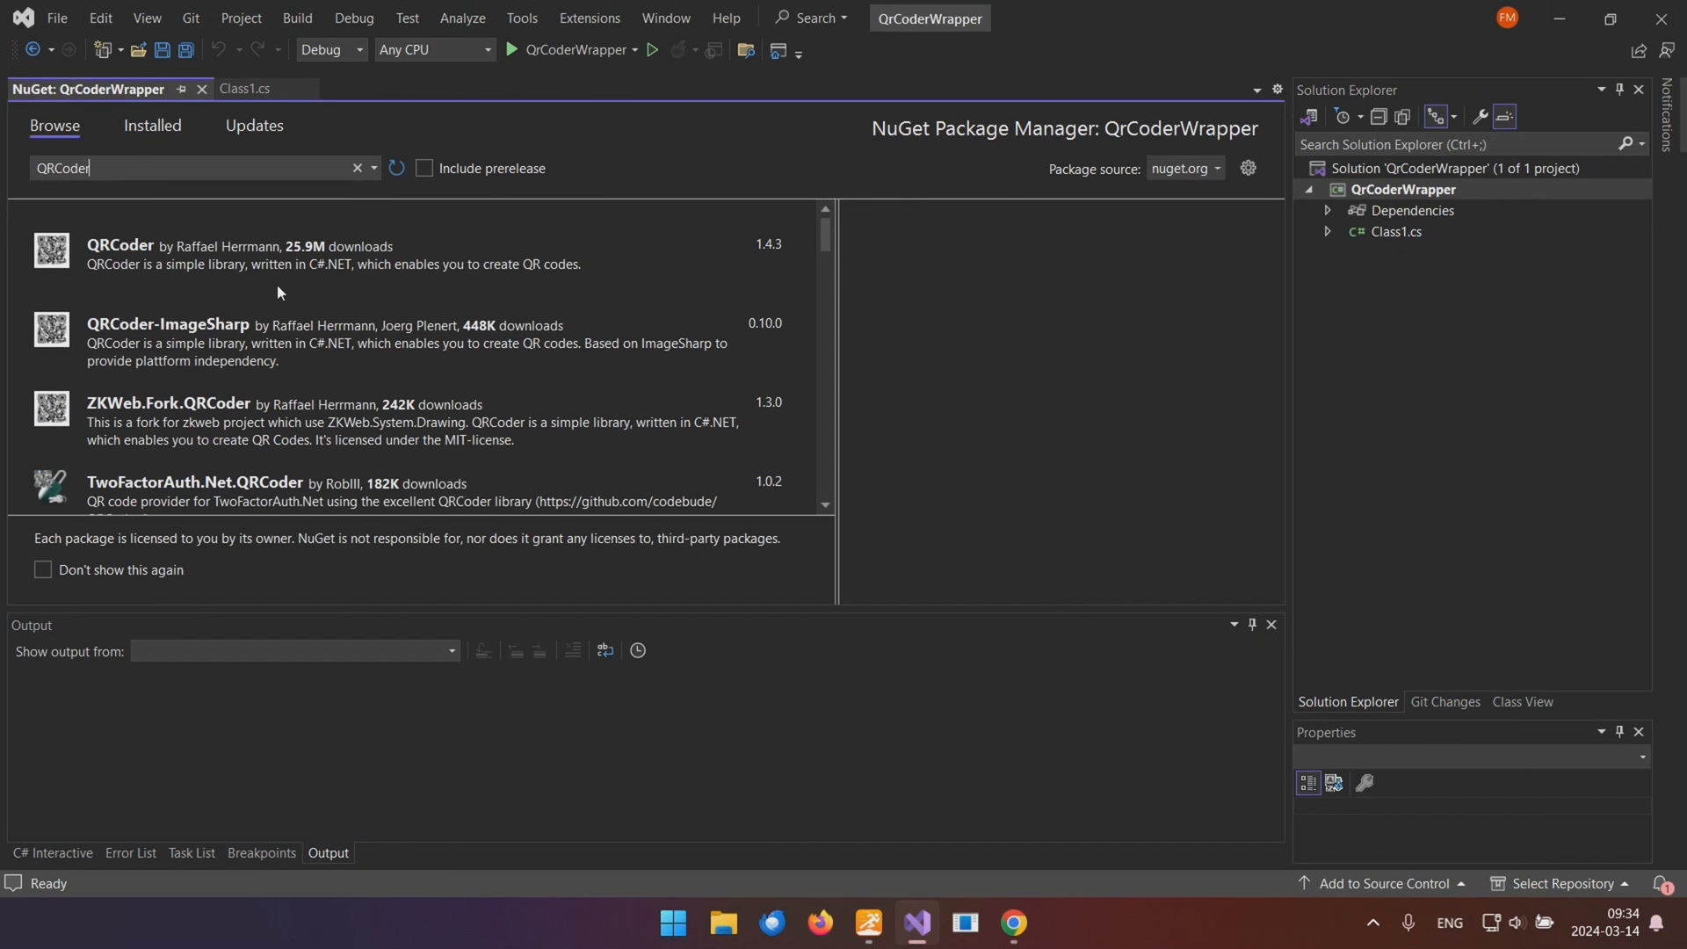
{"action": "left_click", "coordinate": [121, 246]}
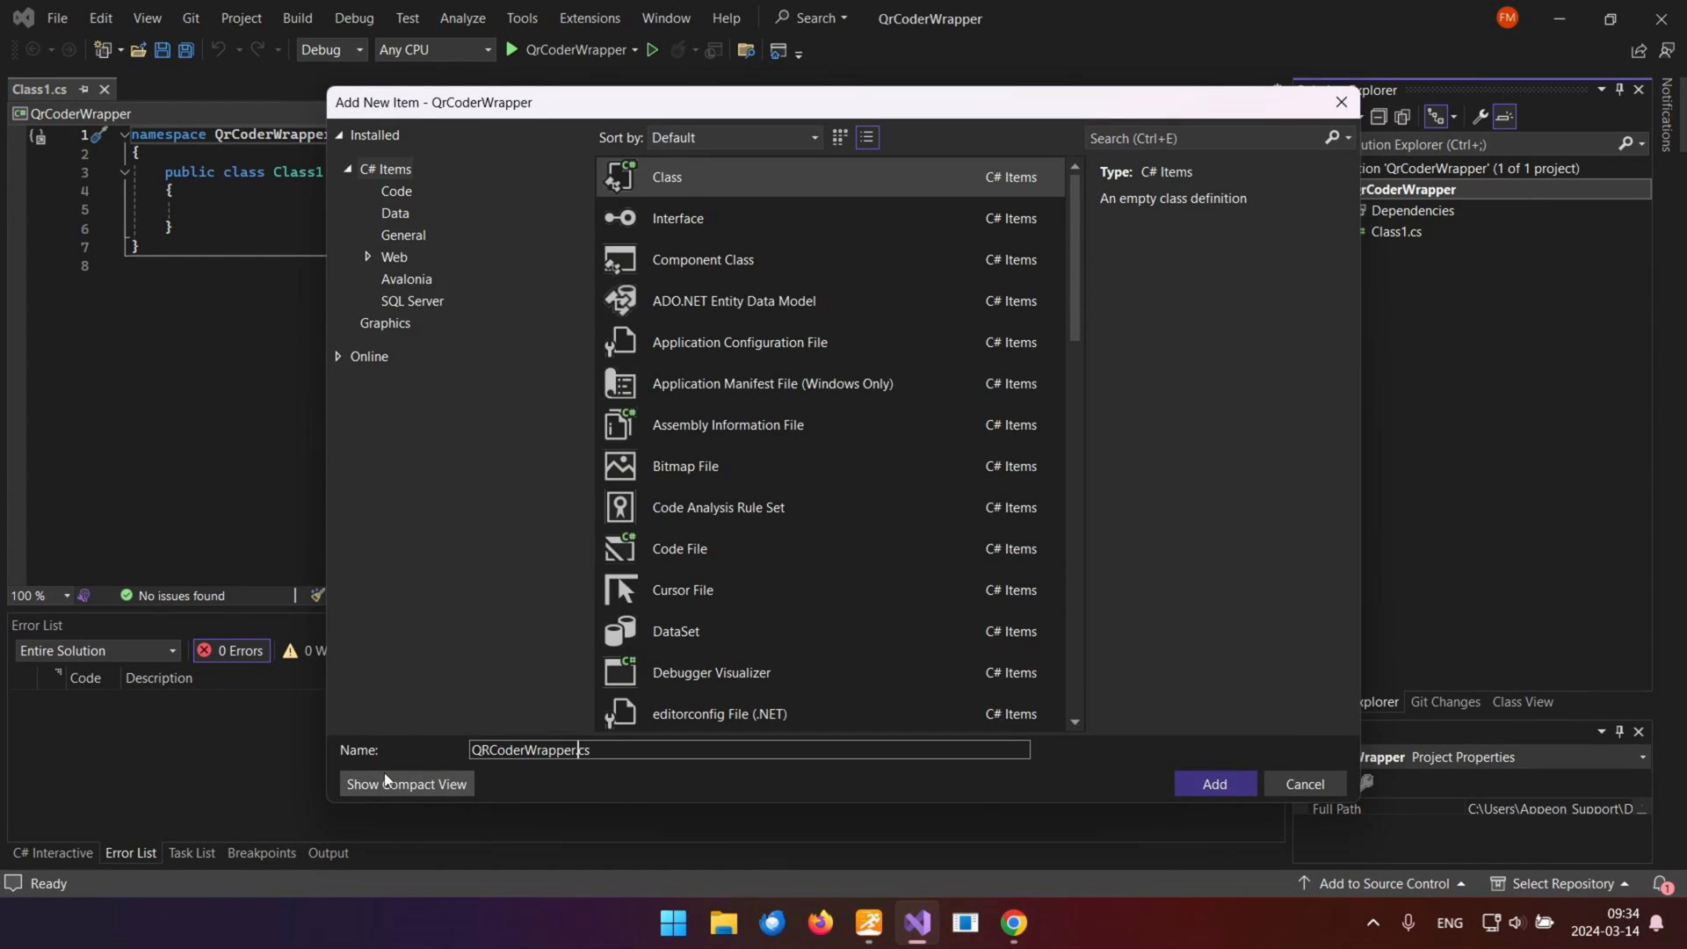
Add the new class file QRCoderWrapper.cs to the QrCoderWrapper project.
{"action": "left_click", "coordinate": [1214, 784]}
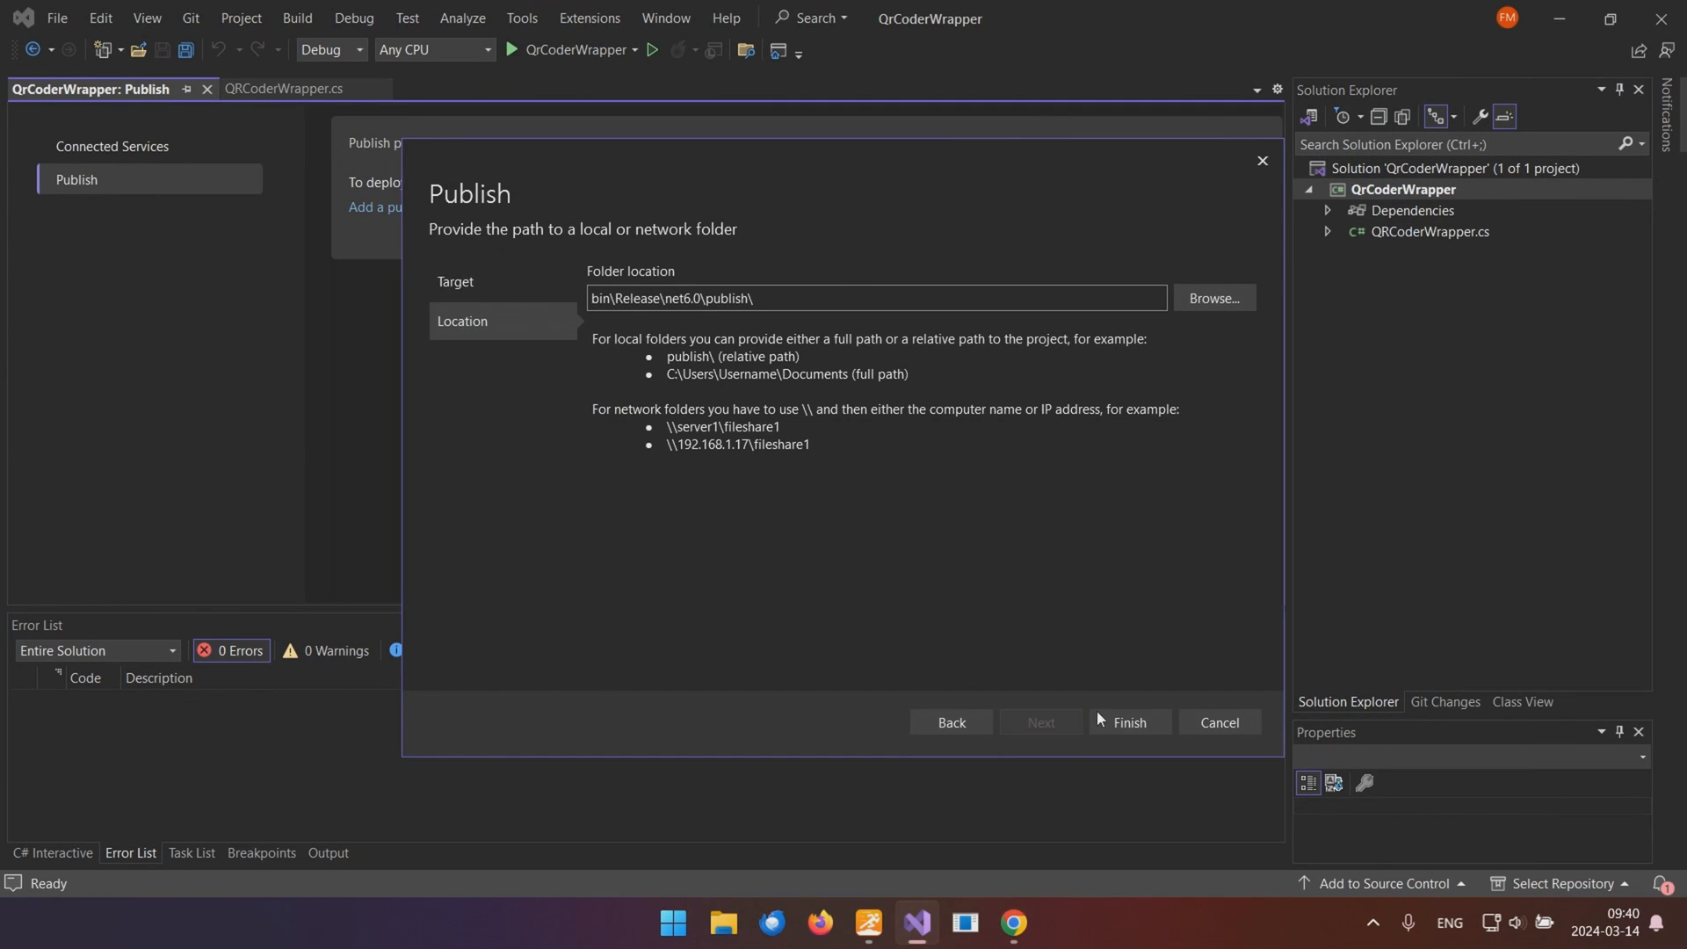
Finish the folder profile, set Configuration to Debug | Any CPU, publish, and view the output folder.
{"action": "left_click", "coordinate": [1129, 722]}
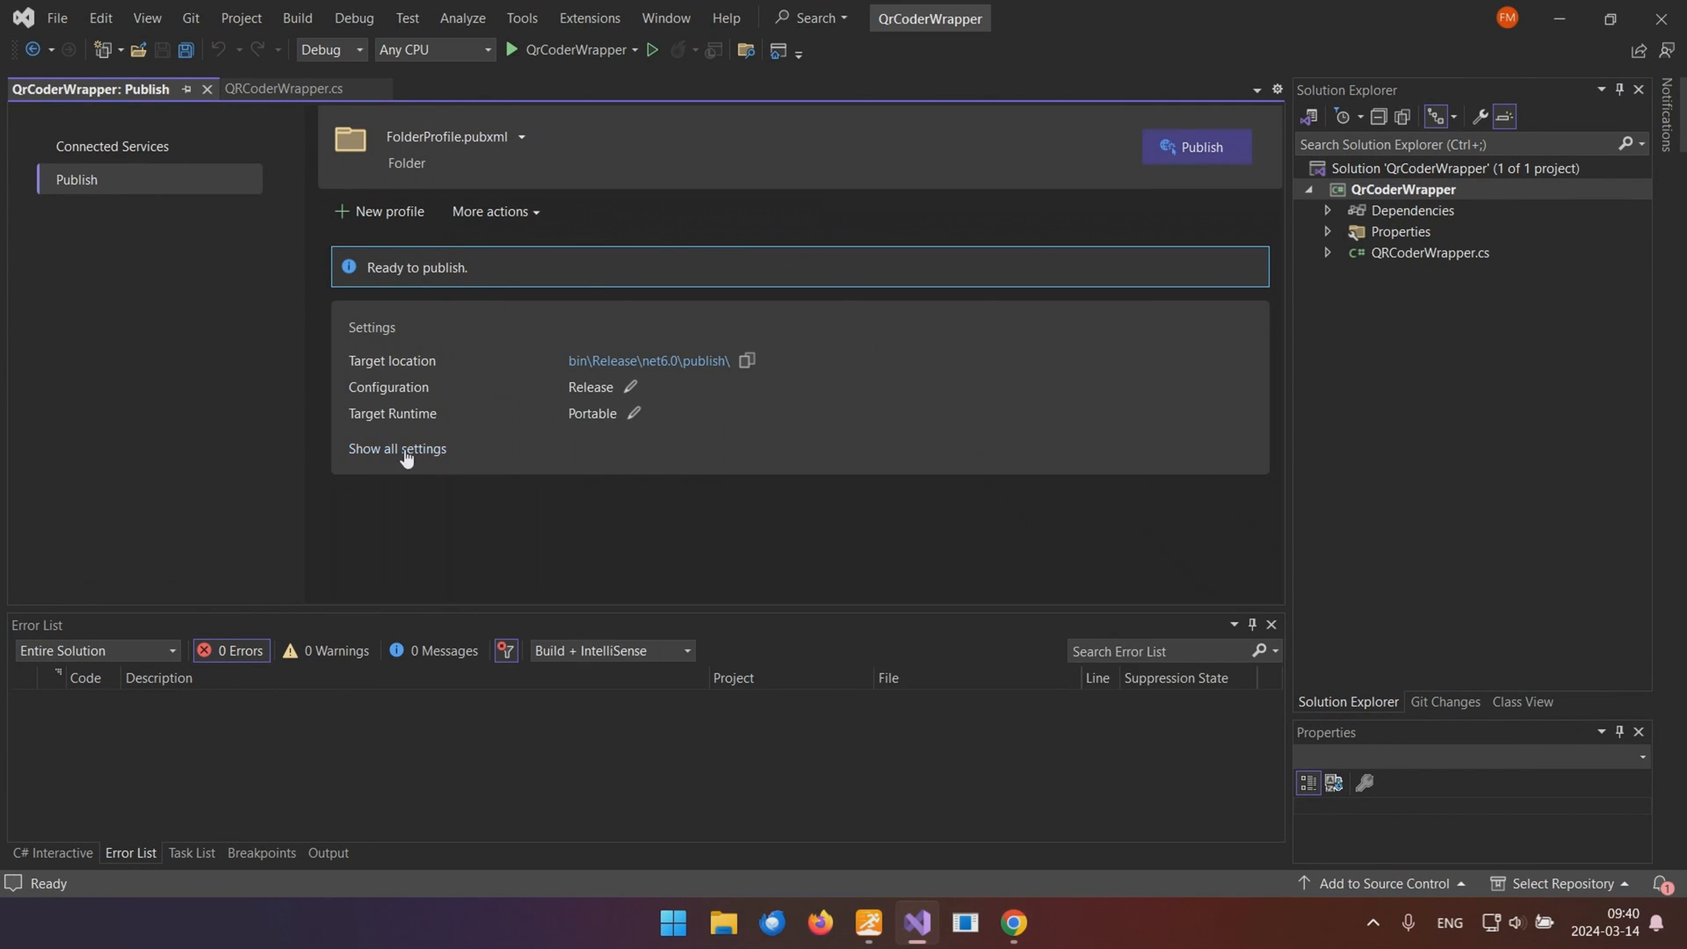
{"action": "left_click", "coordinate": [395, 450]}
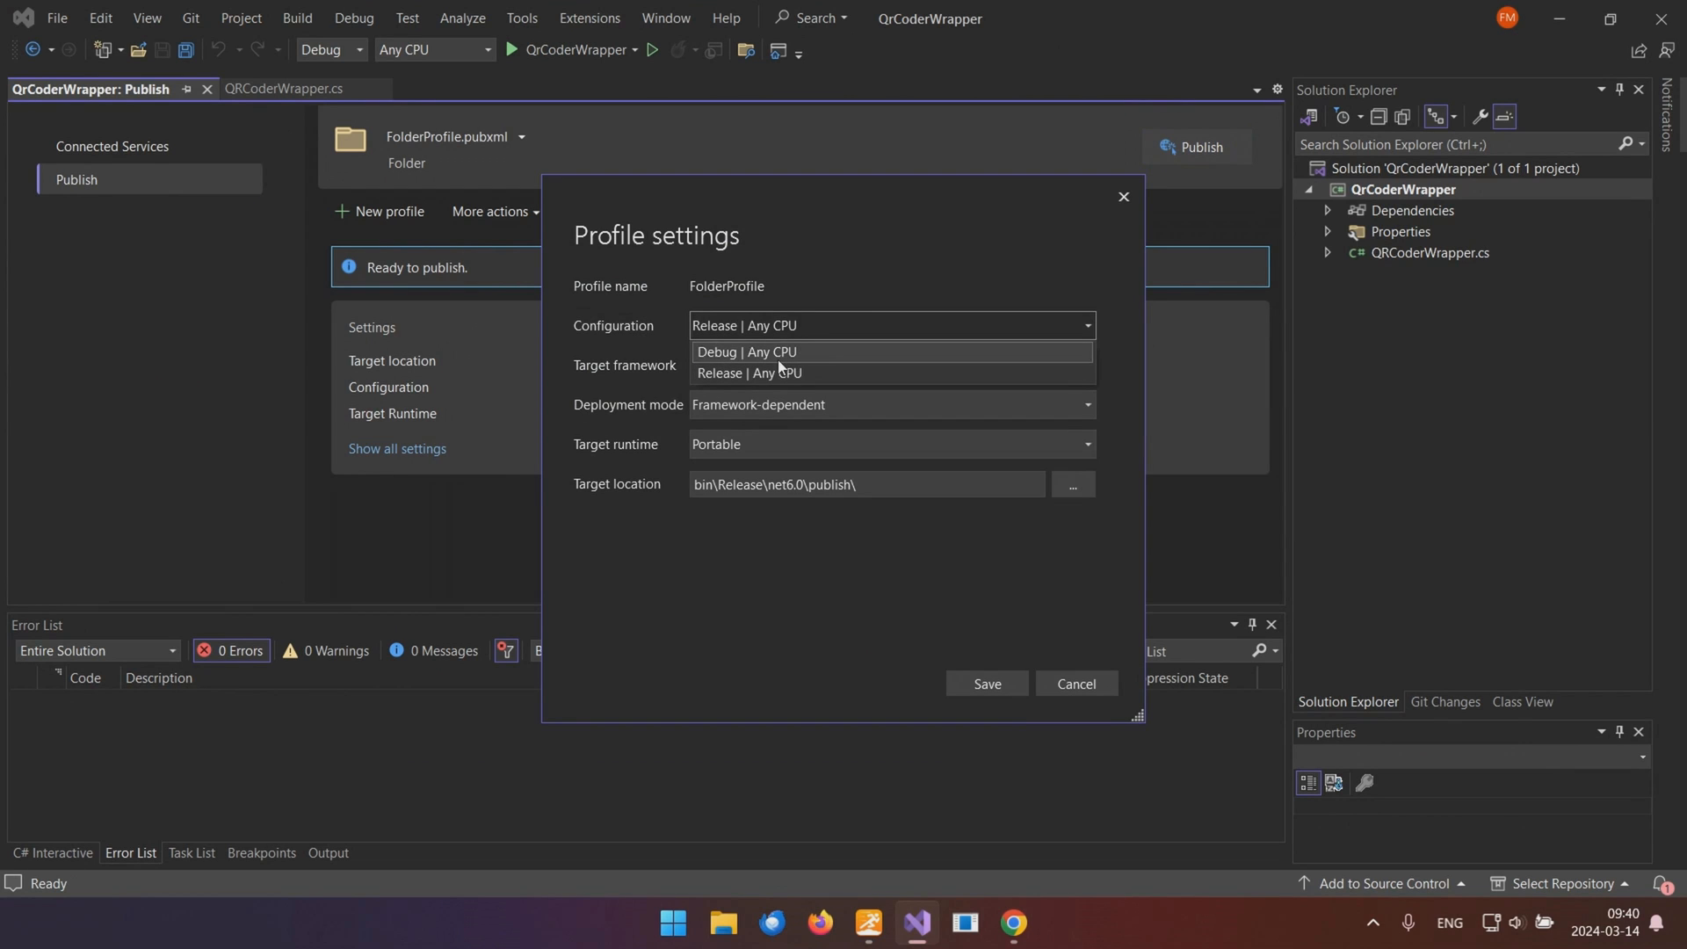
{"action": "left_click", "coordinate": [747, 351]}
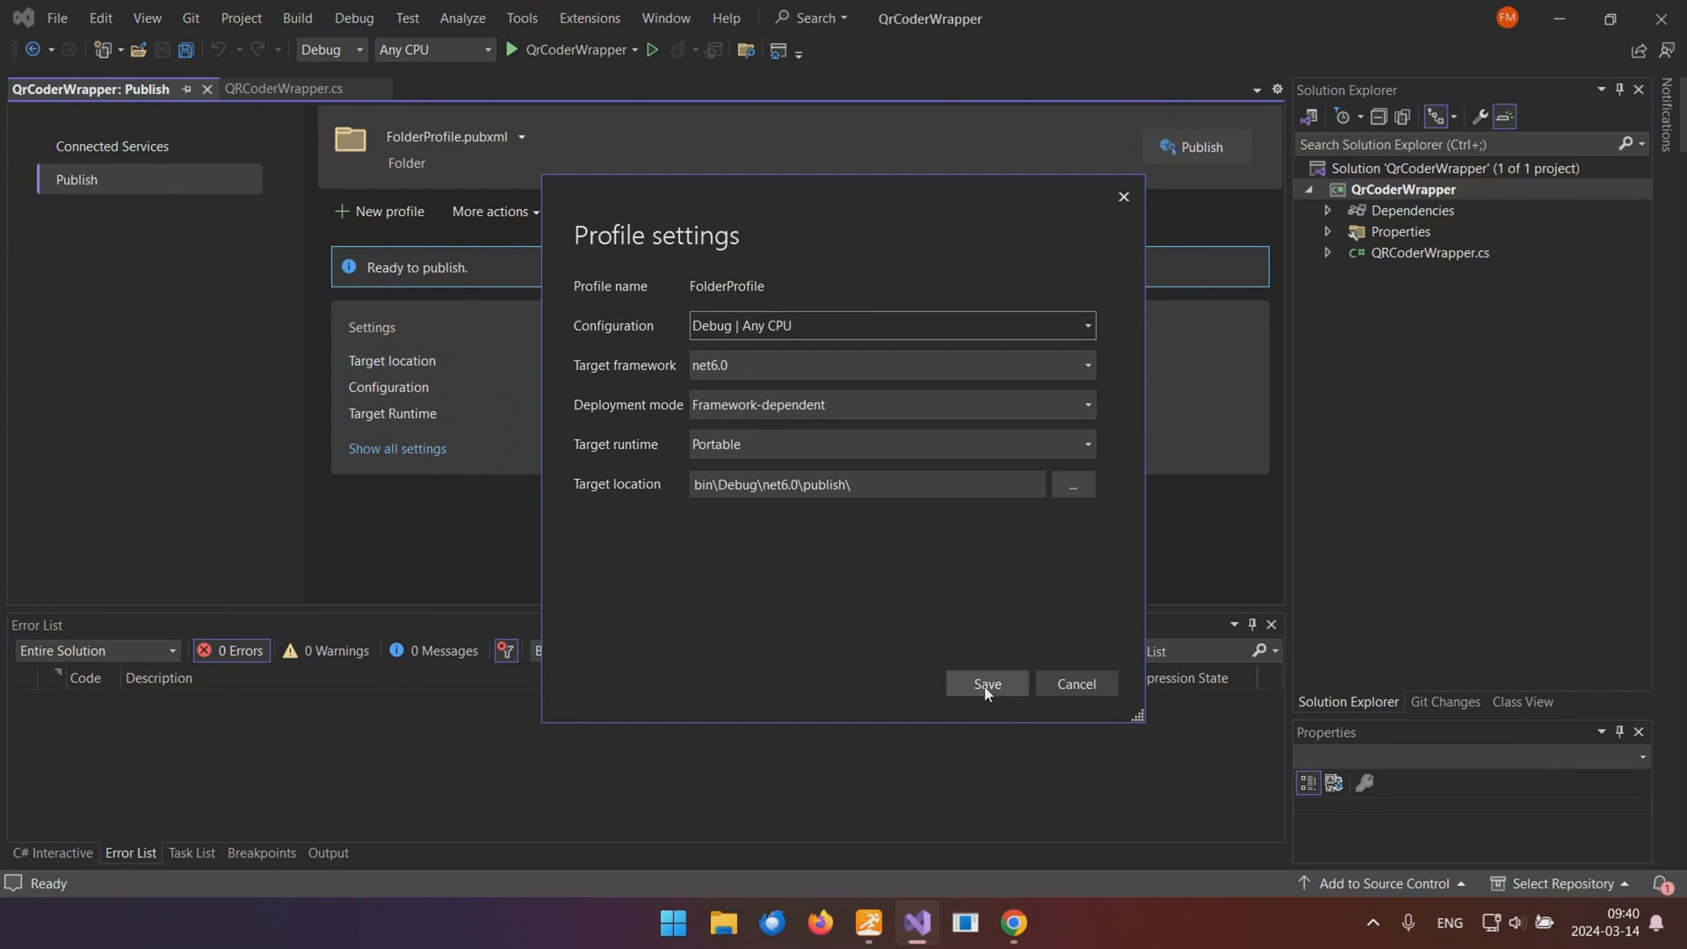
{"action": "left_click", "coordinate": [984, 684]}
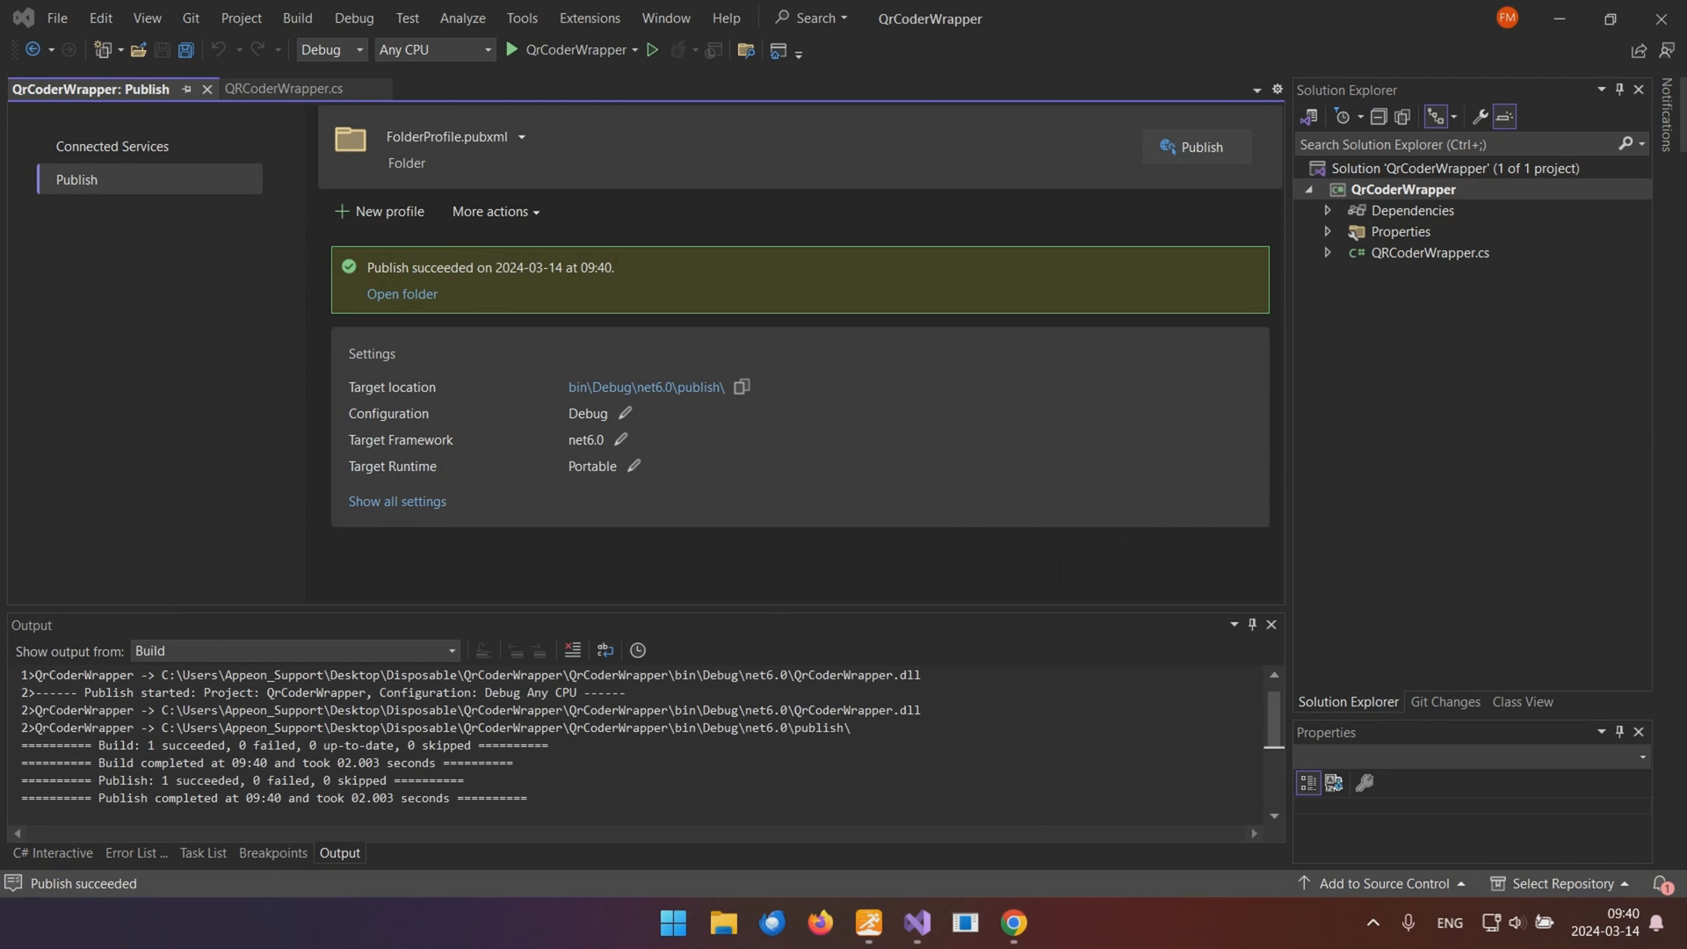
{"action": "left_click", "coordinate": [401, 294]}
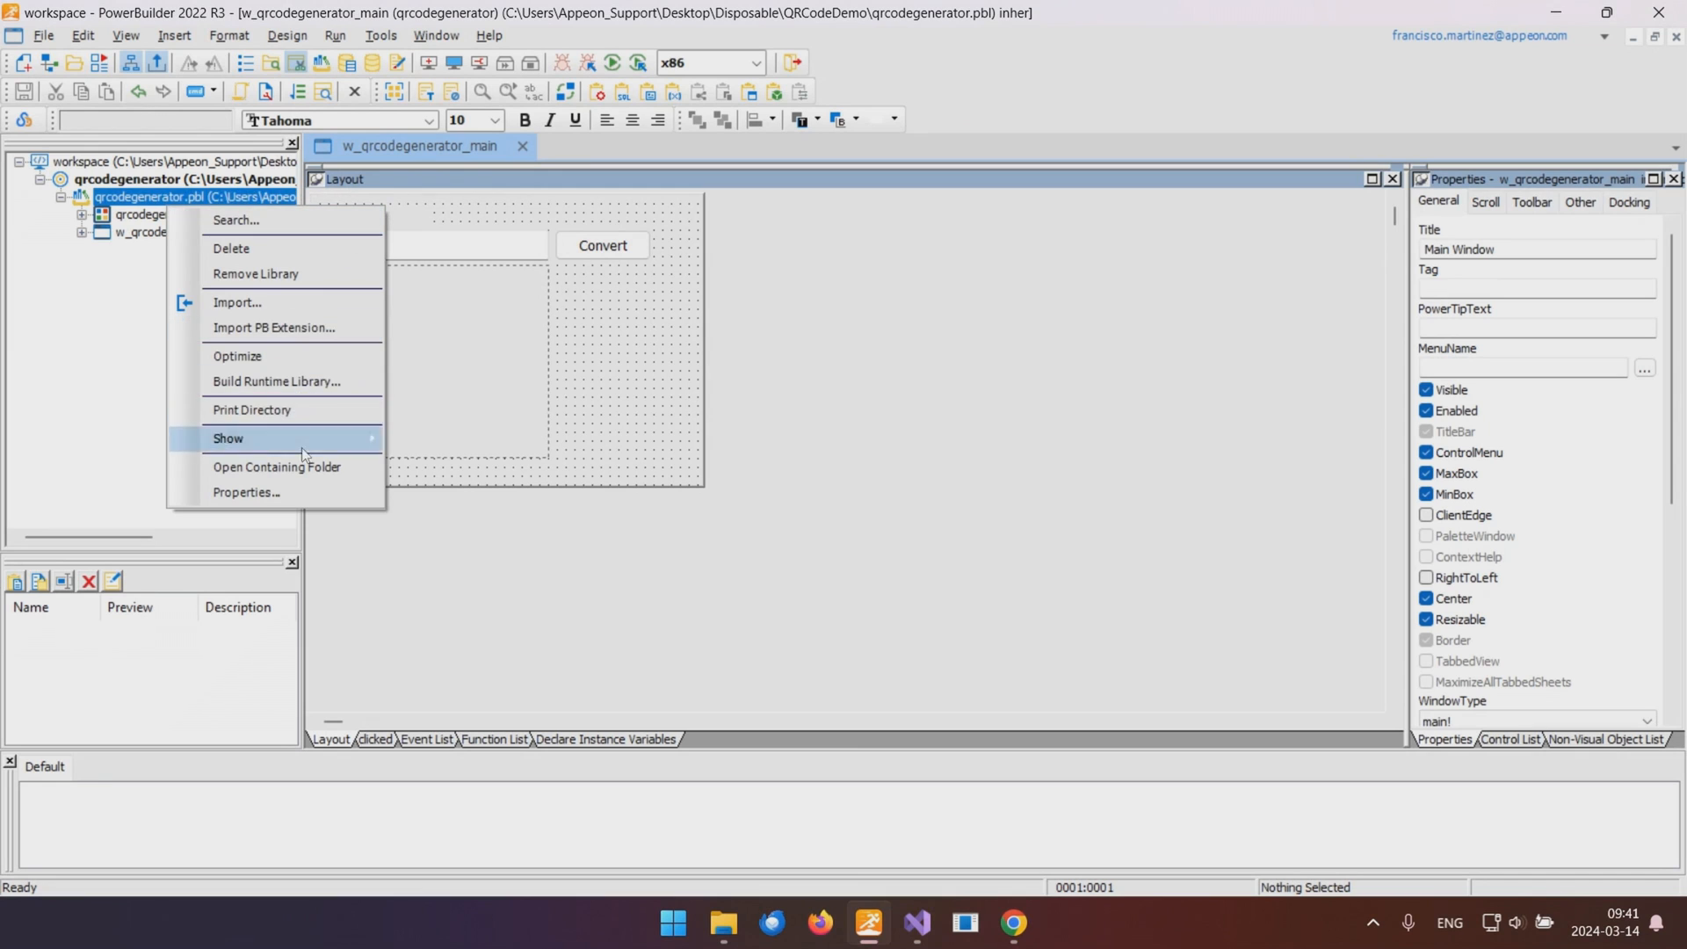
Select qrcodegenerator.pbl and launch Tools > .NET DLL Importer.
{"action": "left_click", "coordinate": [276, 466]}
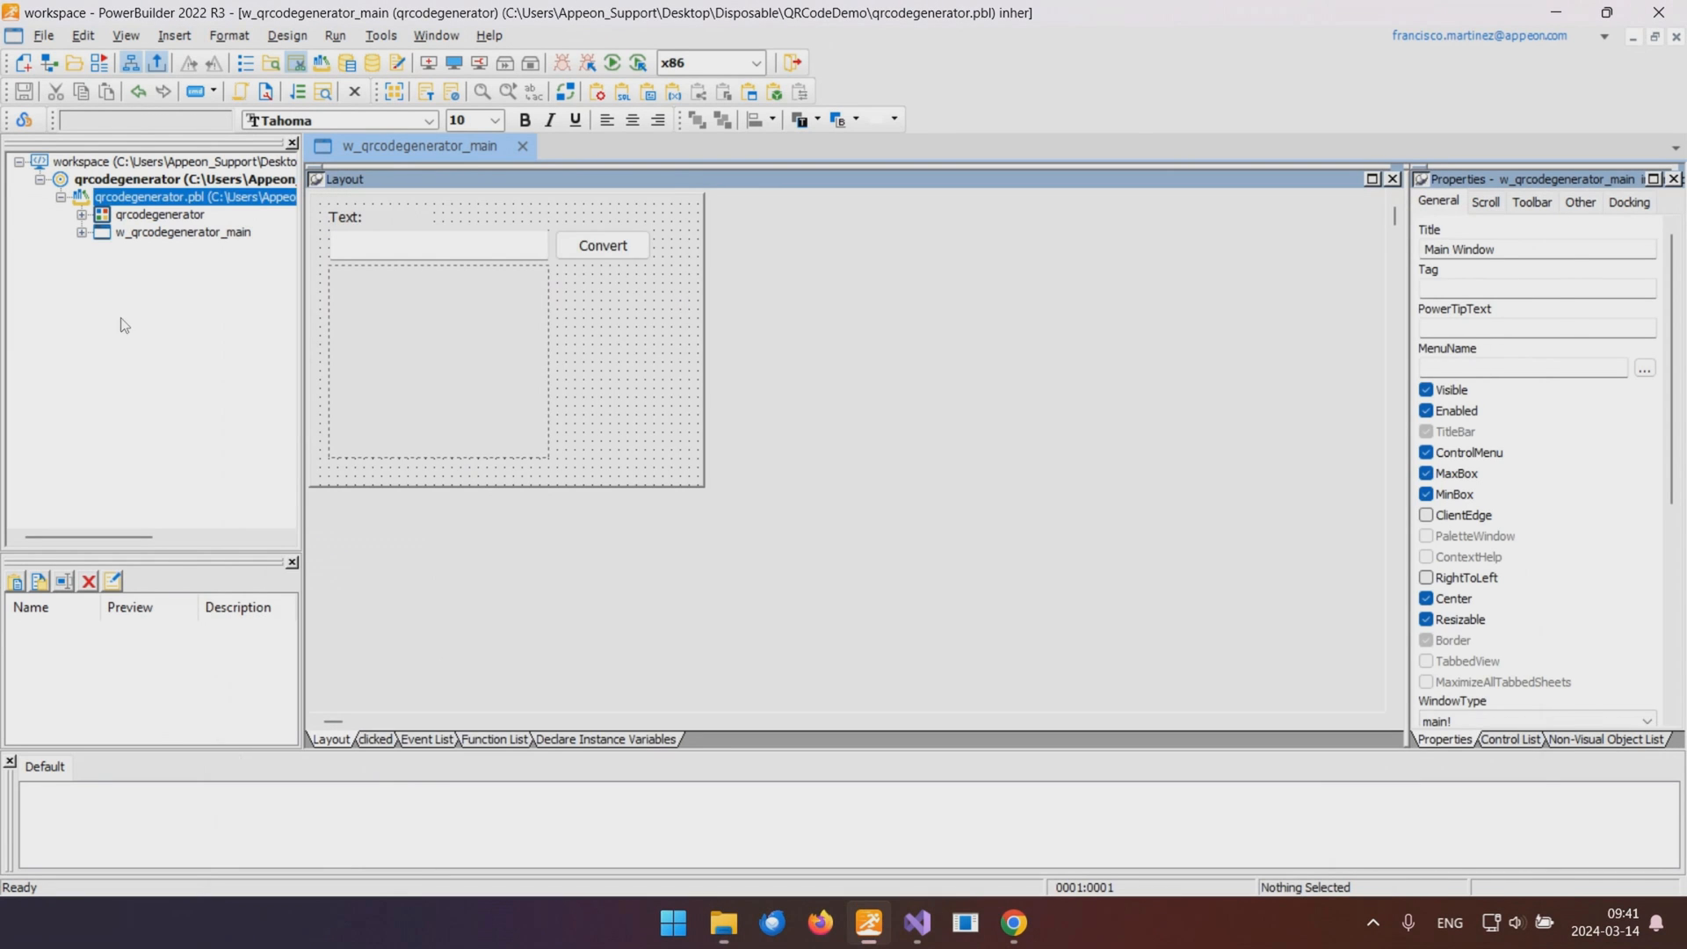
{"action": "left_click", "coordinate": [380, 36]}
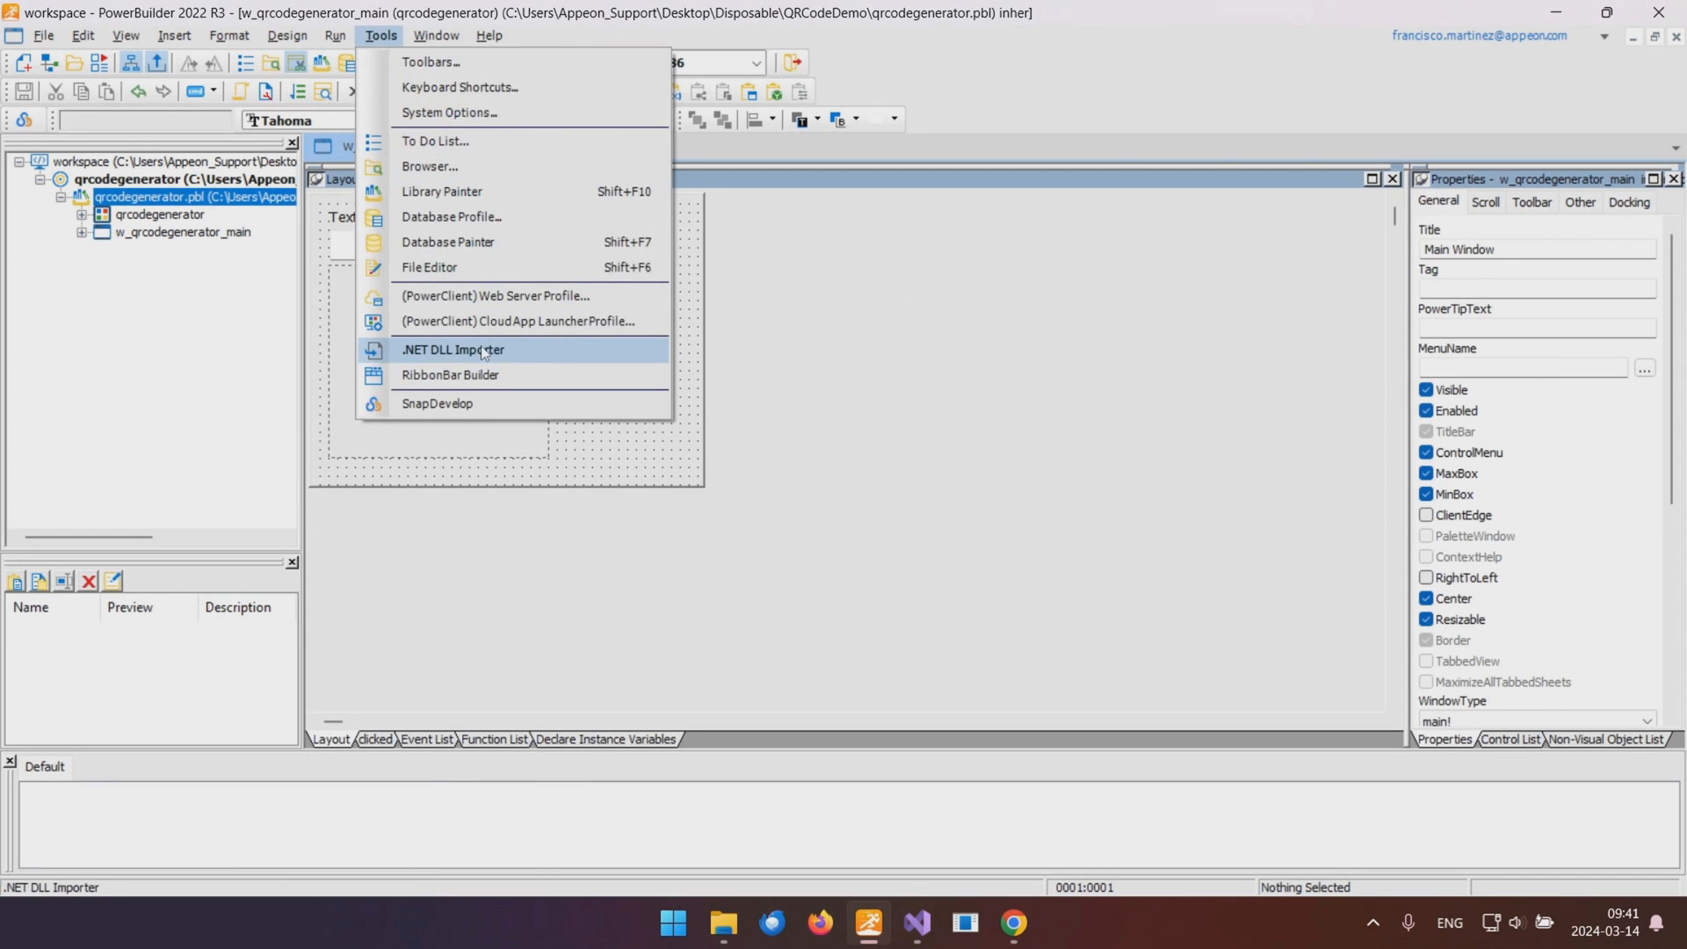
{"action": "left_click", "coordinate": [453, 349]}
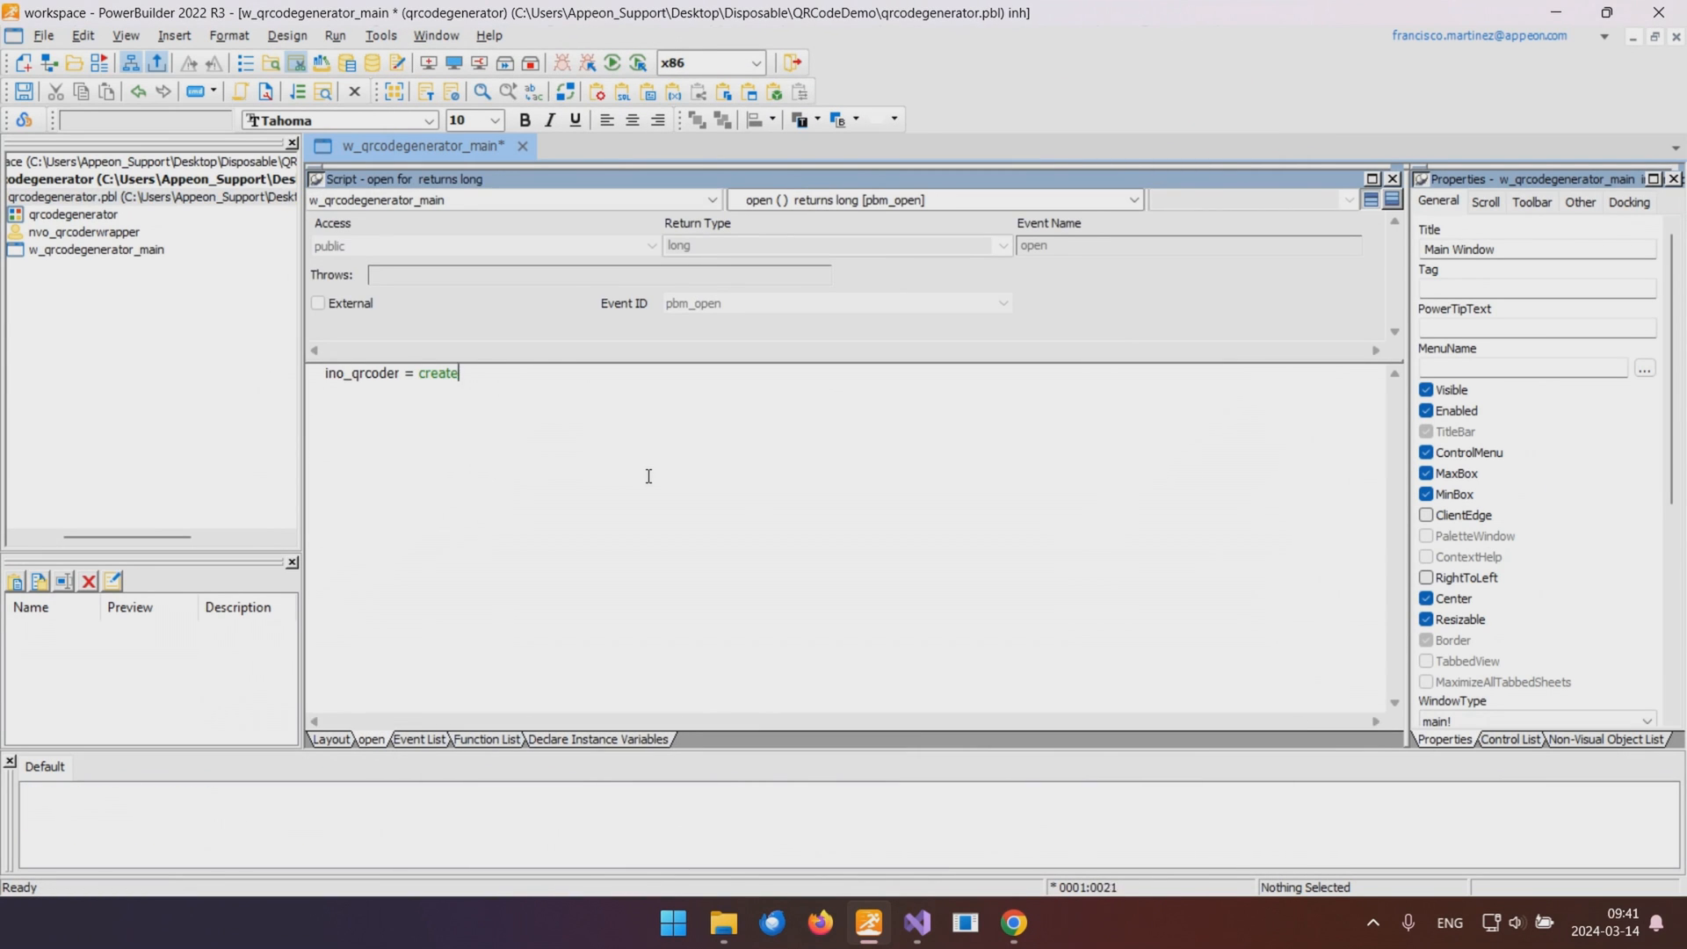
Write 'ino_qrcoder = create nvo_qrcoderwrapper' in the window's open event script.
{"action": "type", "text": "nvo_qrcoderwrapper"}
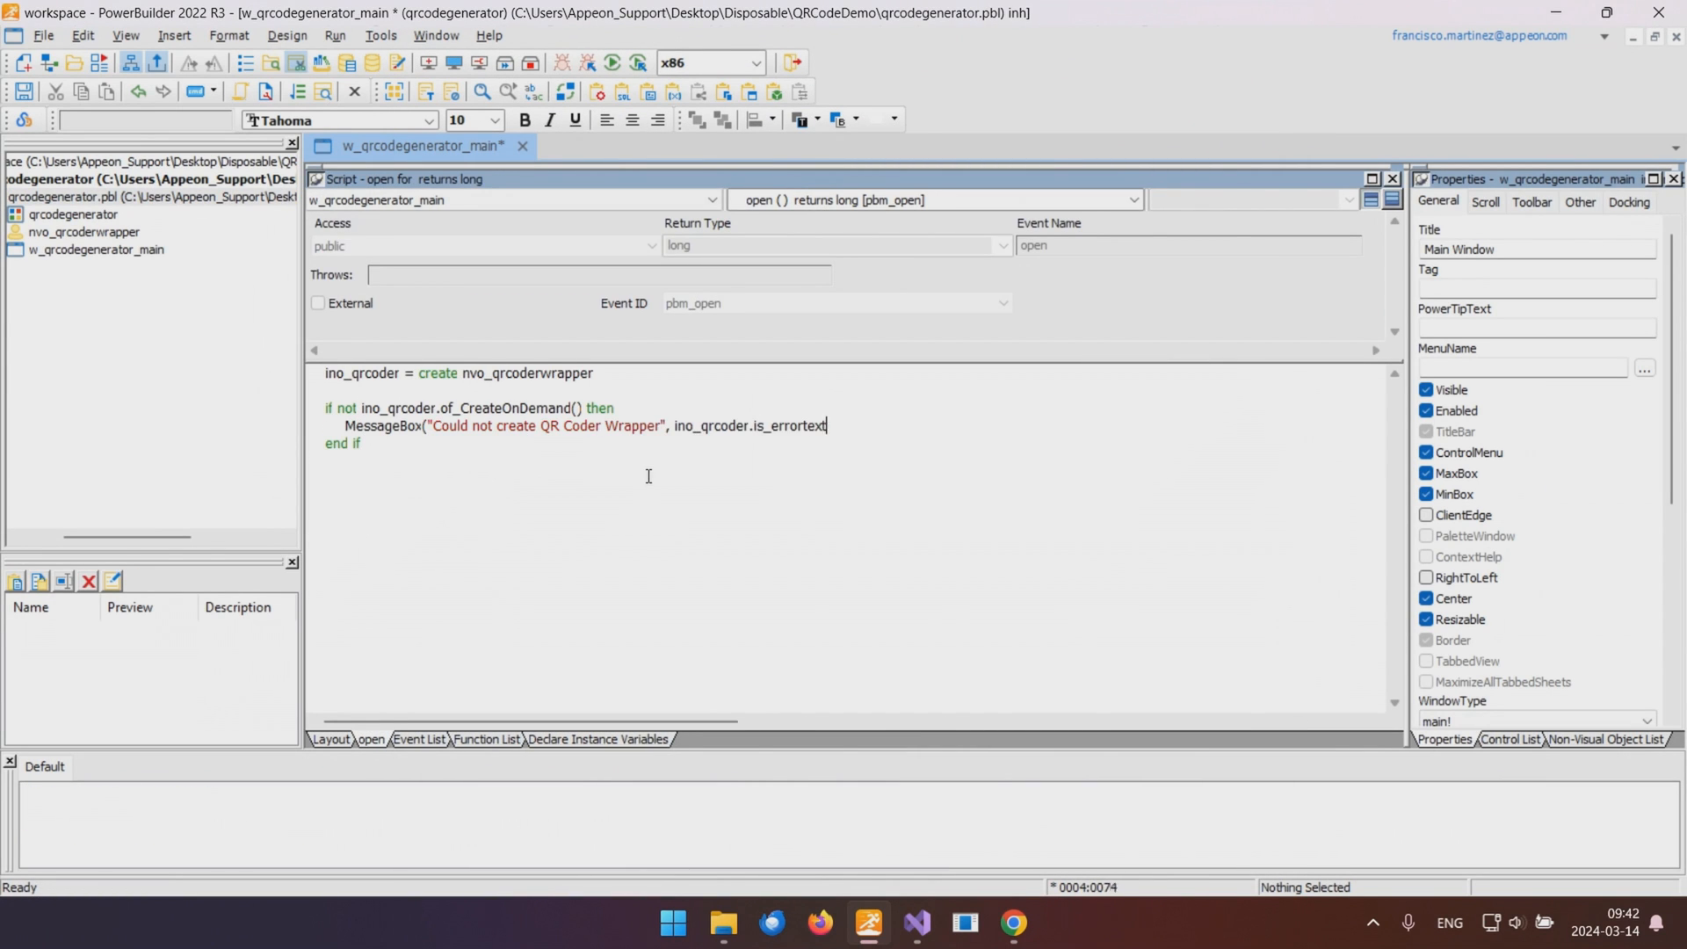
{"action": "left_click", "coordinate": [931, 200]}
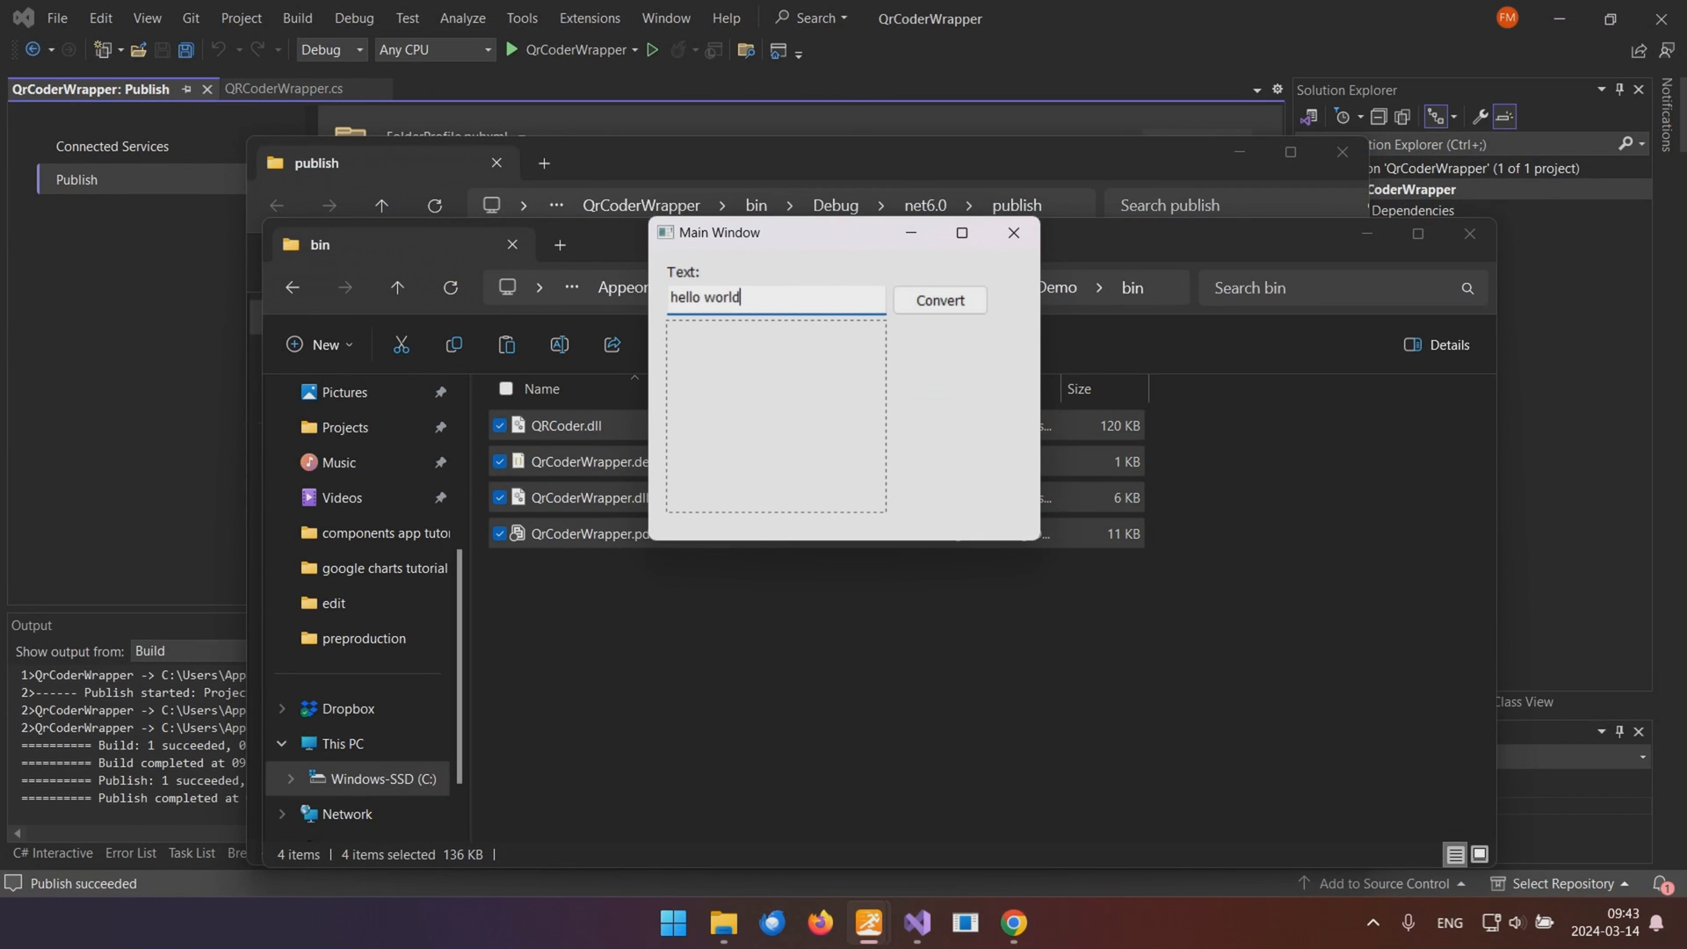
Convert 'hello world' to a QR code and enlarge the window to show the image.
{"action": "left_click", "coordinate": [939, 301]}
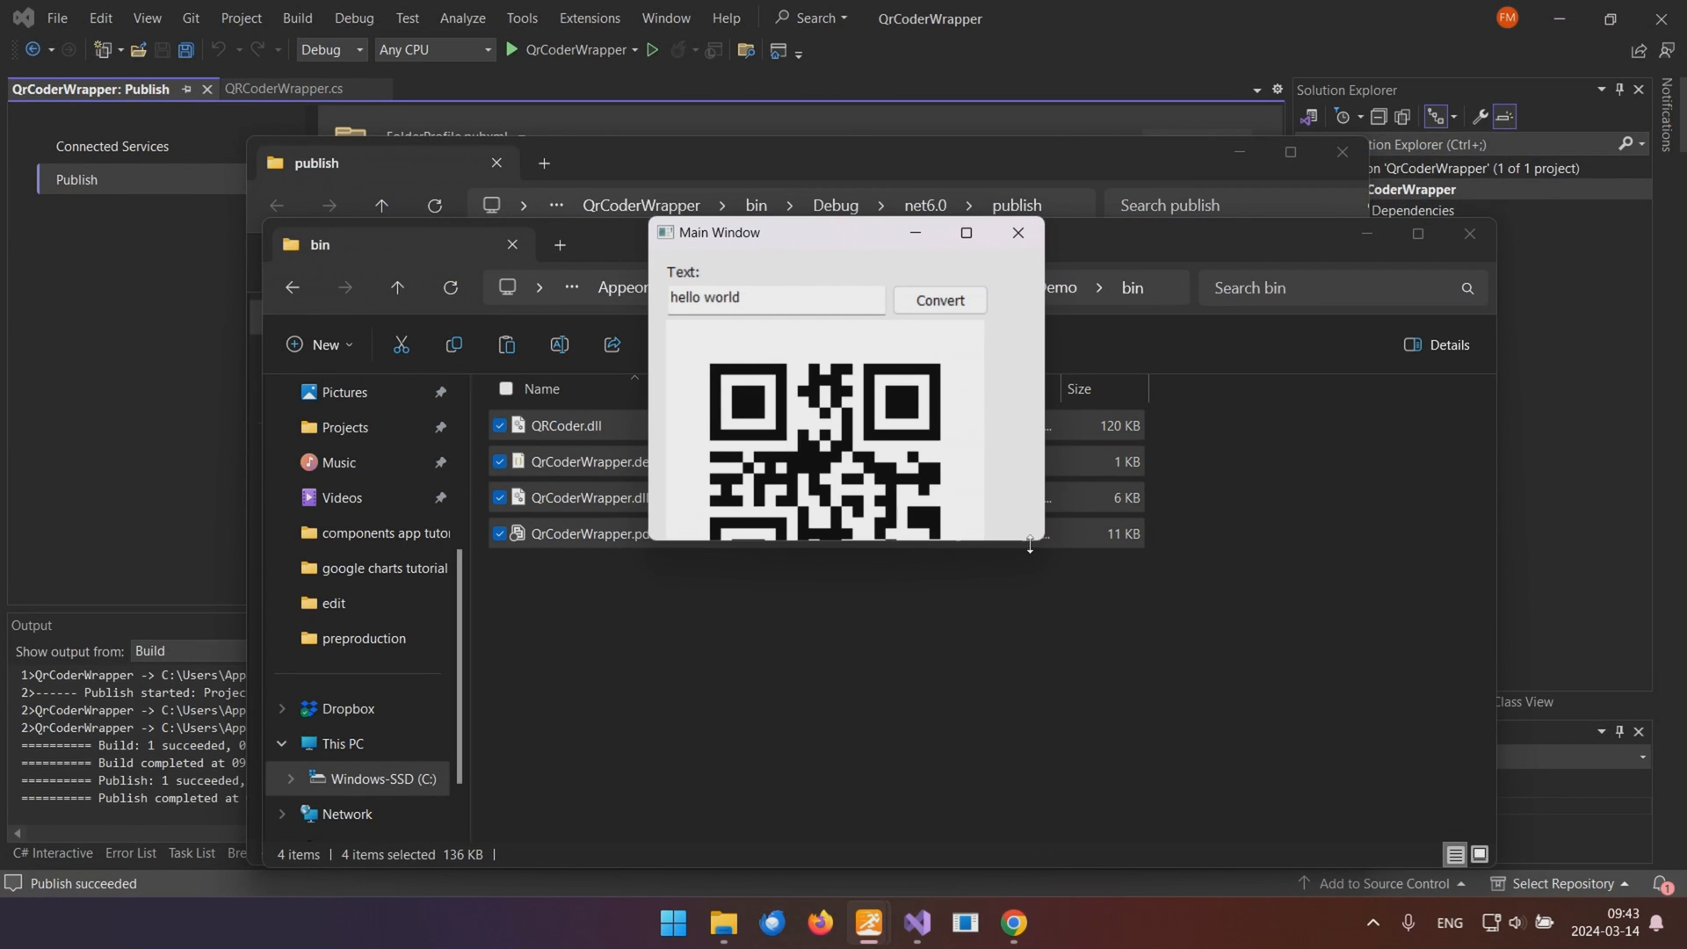
{"action": "left_click_drag", "start_coordinate": [1029, 545], "coordinate": [1029, 650]}
{"action": "type", "text": "compo"}
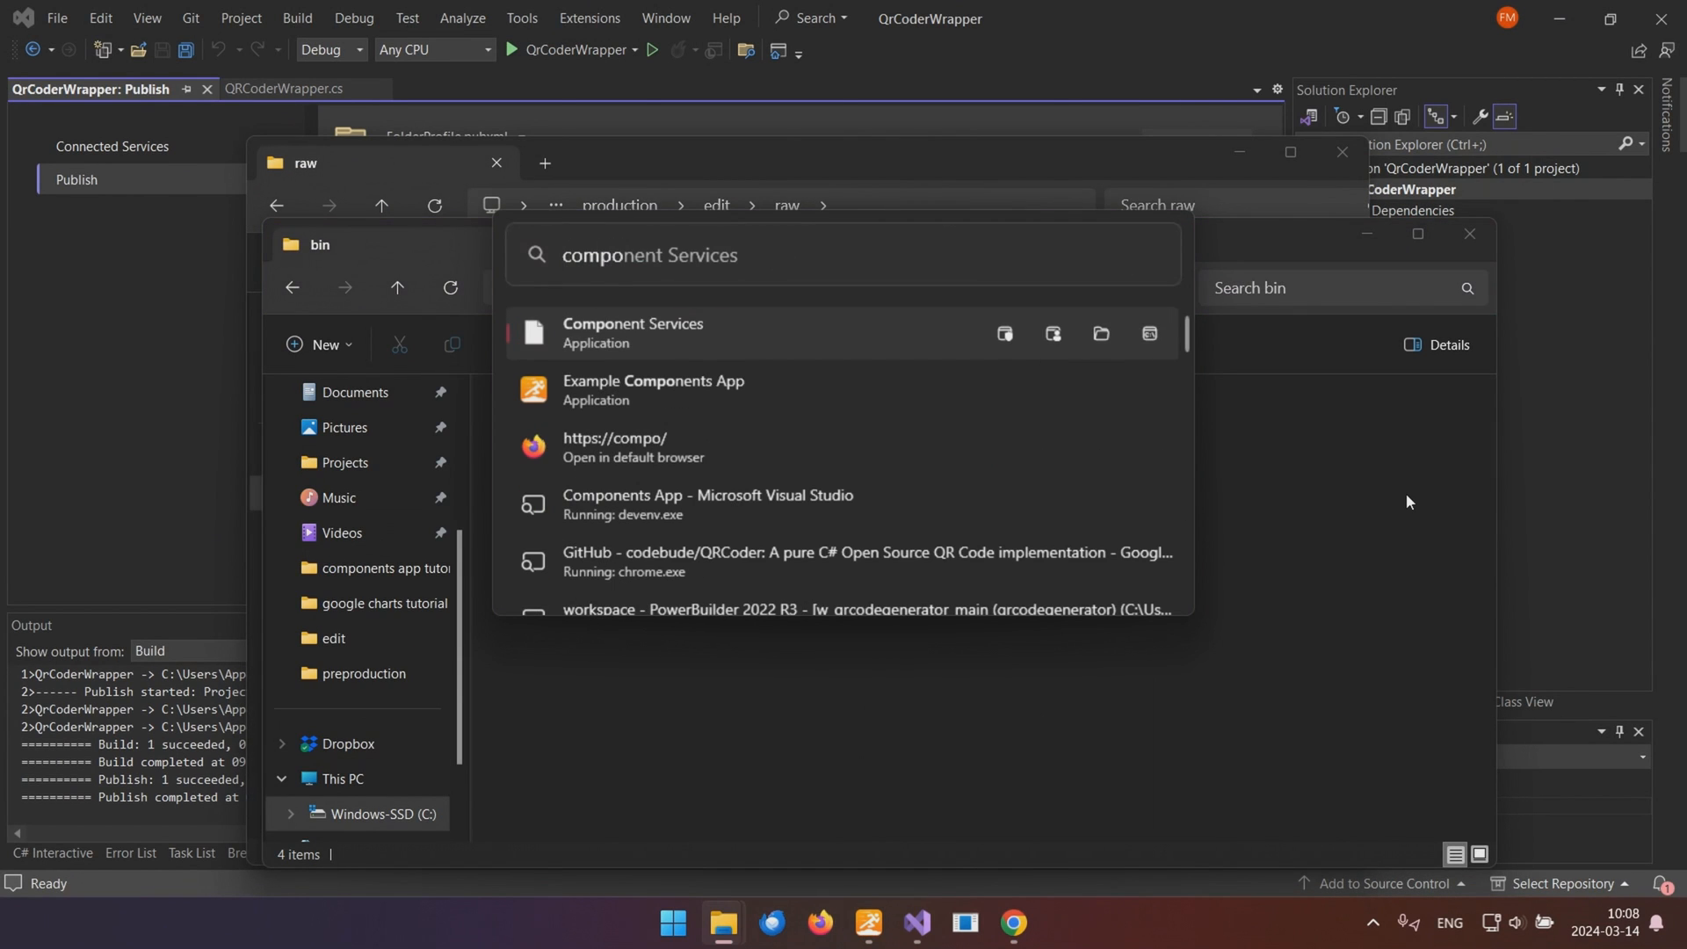
Launch Example Components App and view its QR Code and Barcode demos from the Home ribbon.
{"action": "left_click", "coordinate": [850, 610]}
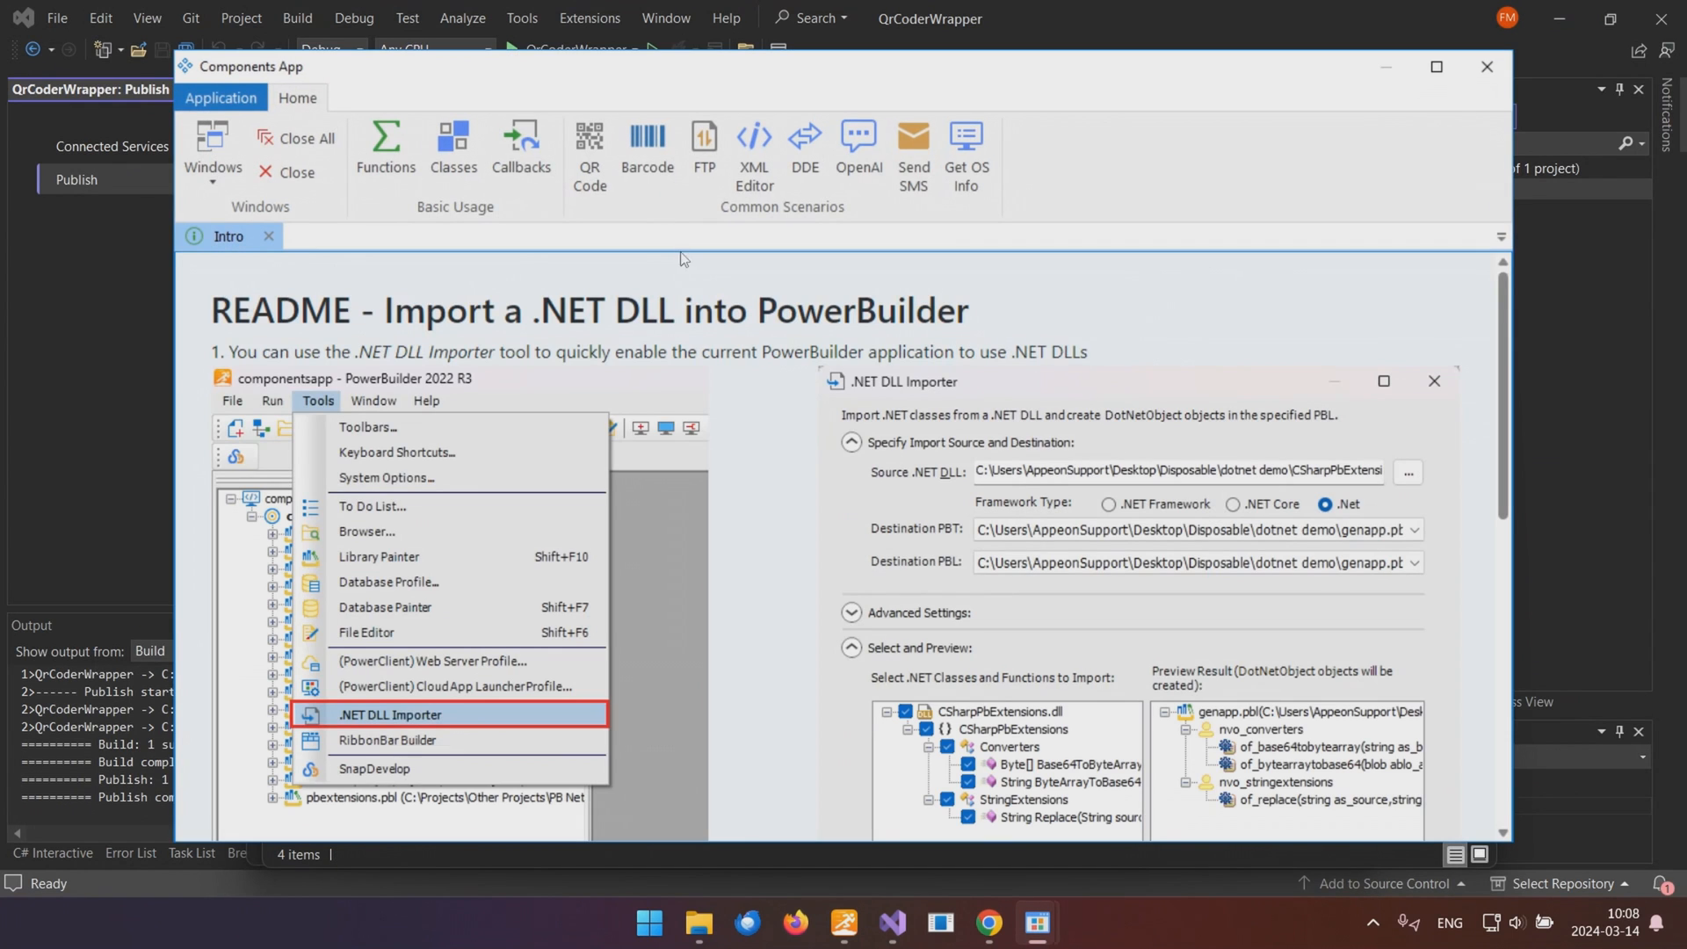
{"action": "left_click", "coordinate": [589, 151]}
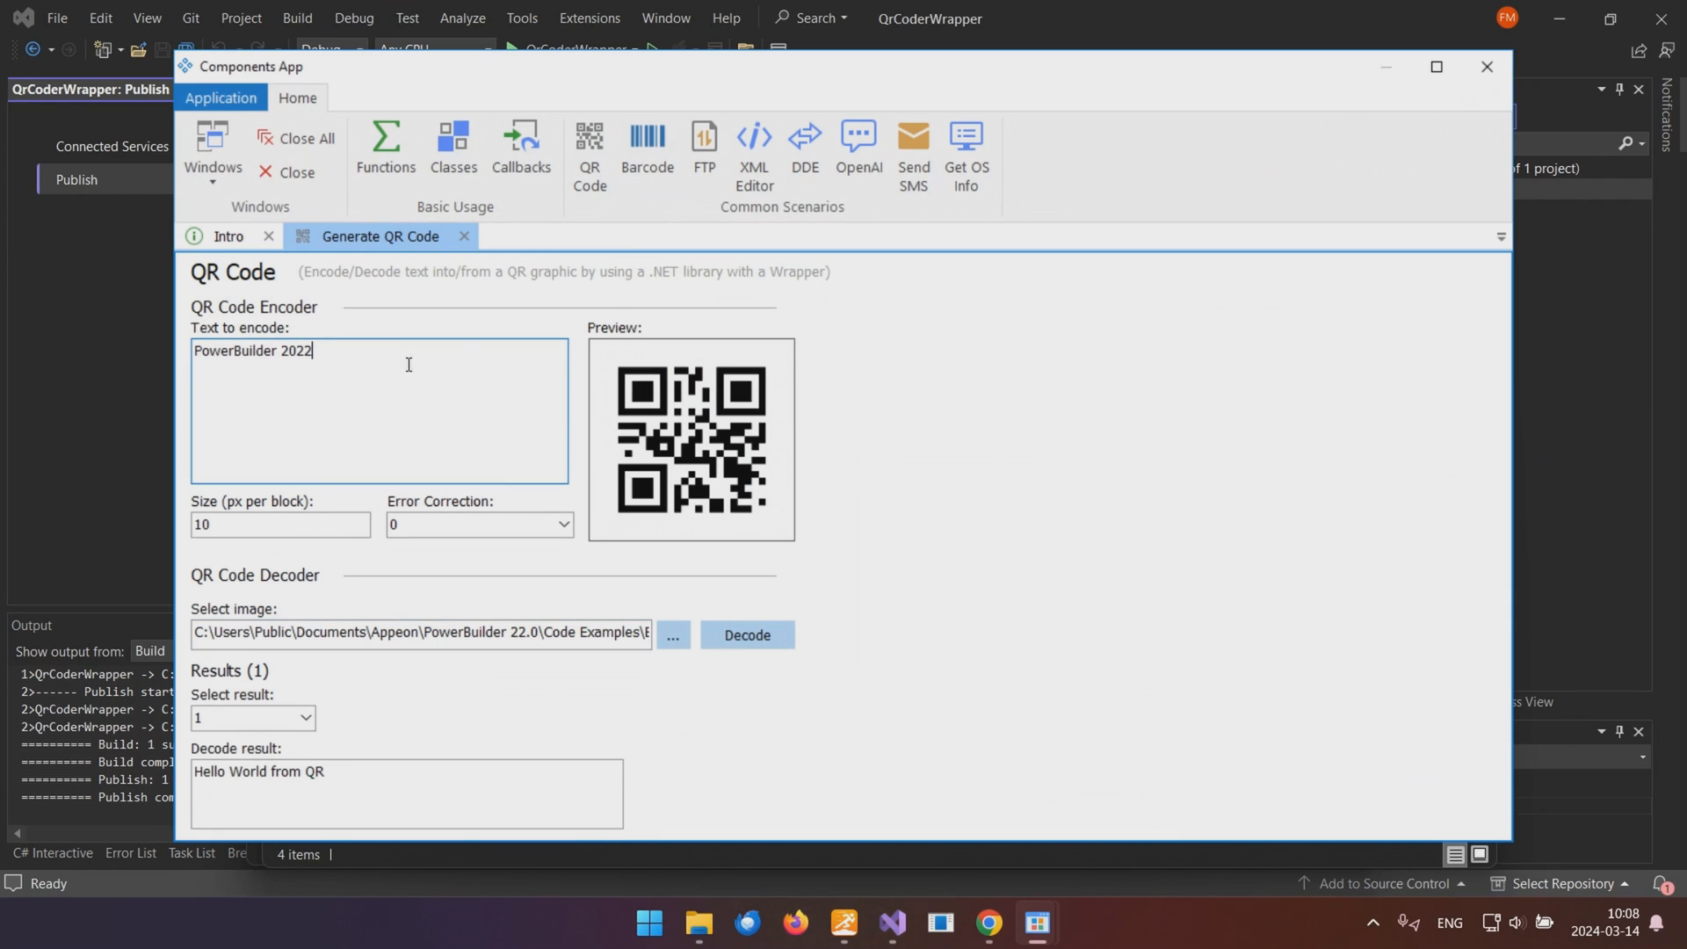
{"action": "left_click", "coordinate": [647, 147]}
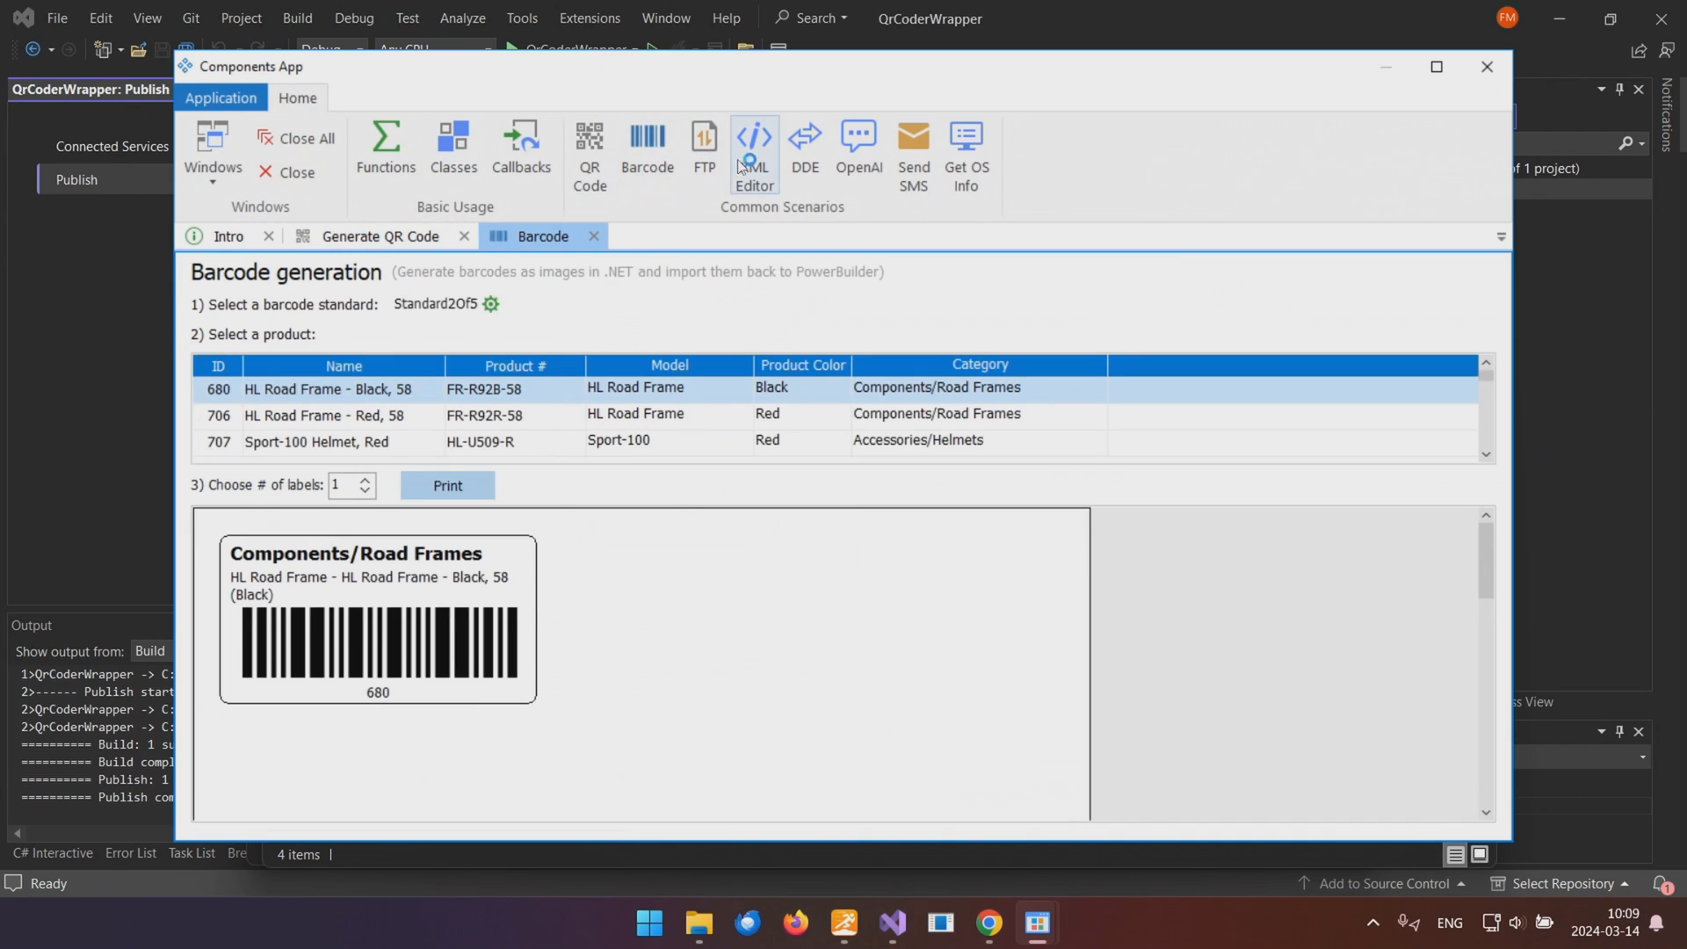
{"action": "left_click", "coordinate": [754, 152]}
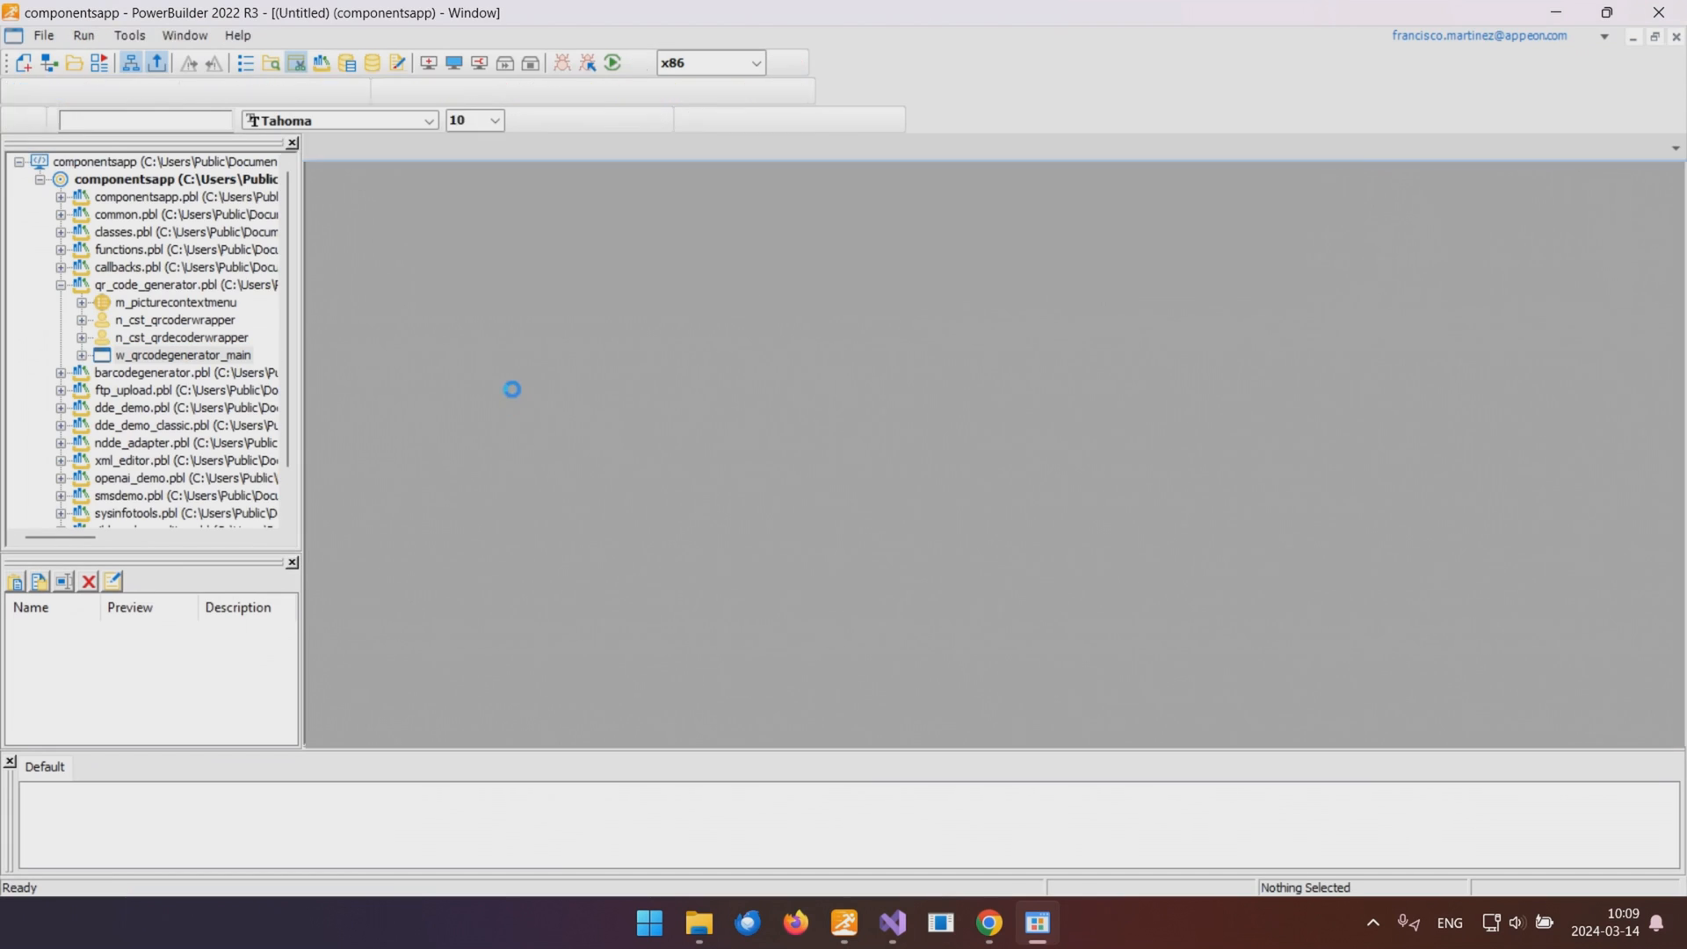
Open w_qrcodegenerator_main from qr_code_generator.pbl to view its close event script.
{"action": "double_click", "coordinate": [188, 354]}
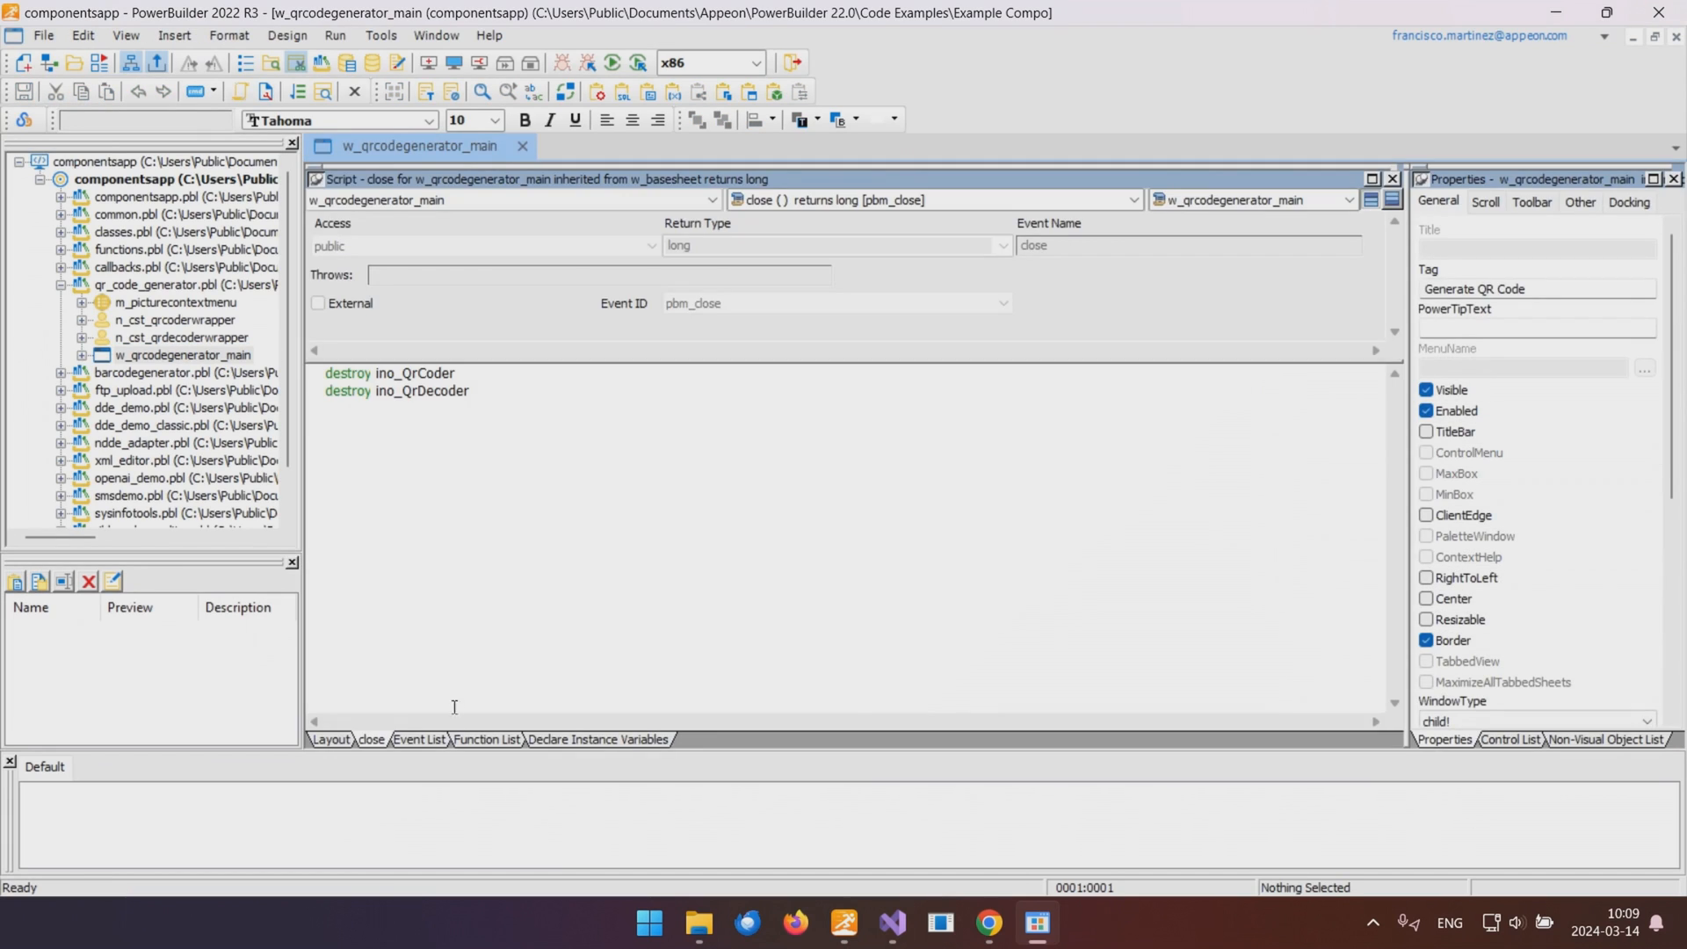